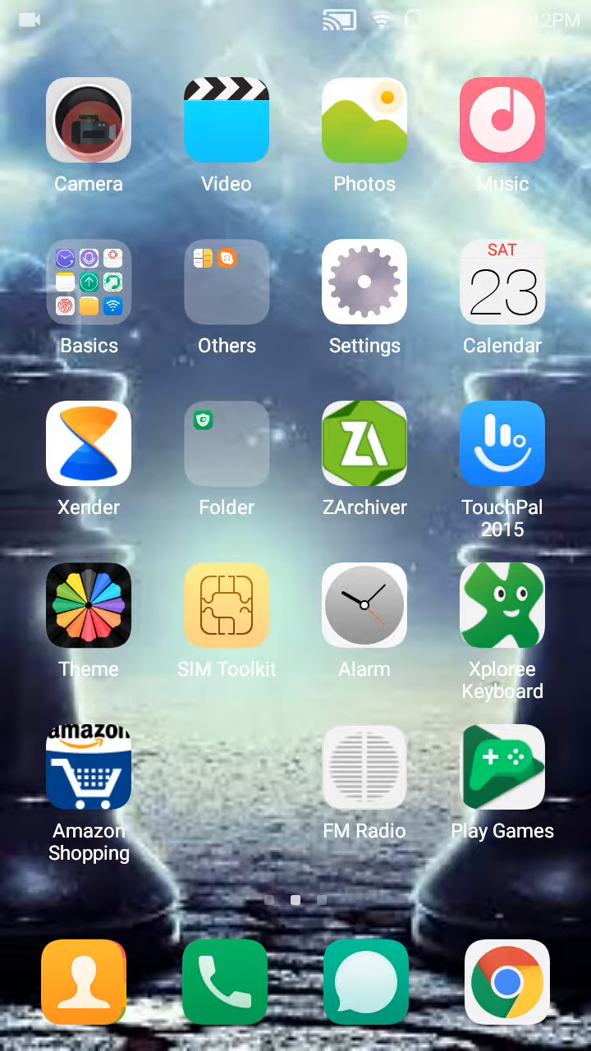
Load m.emuparadise.me in Chrome and scroll down to its Quick Links list.
left_click(506, 981)
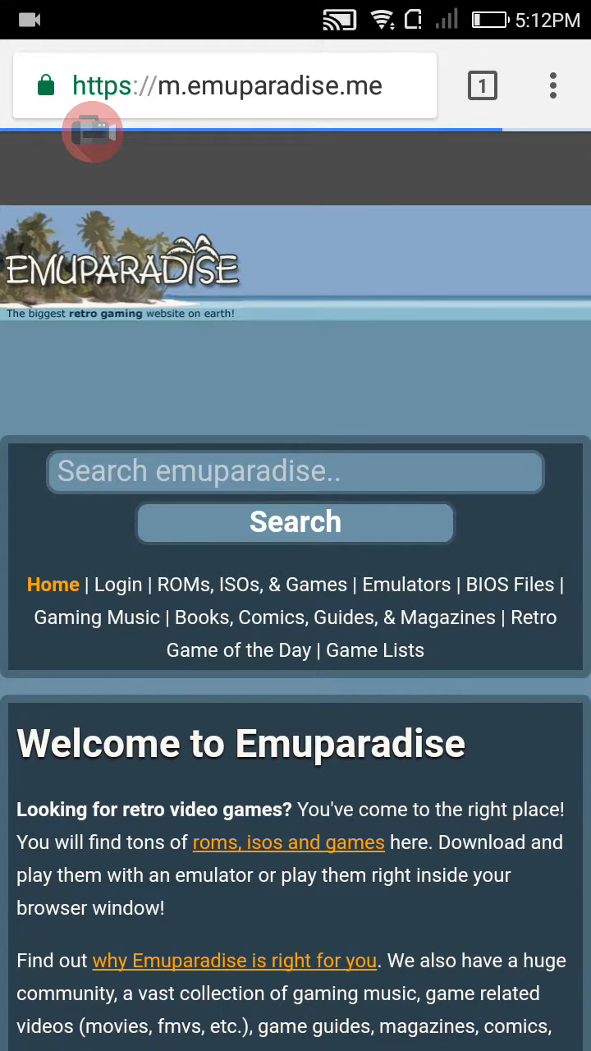
scroll("down", 3)
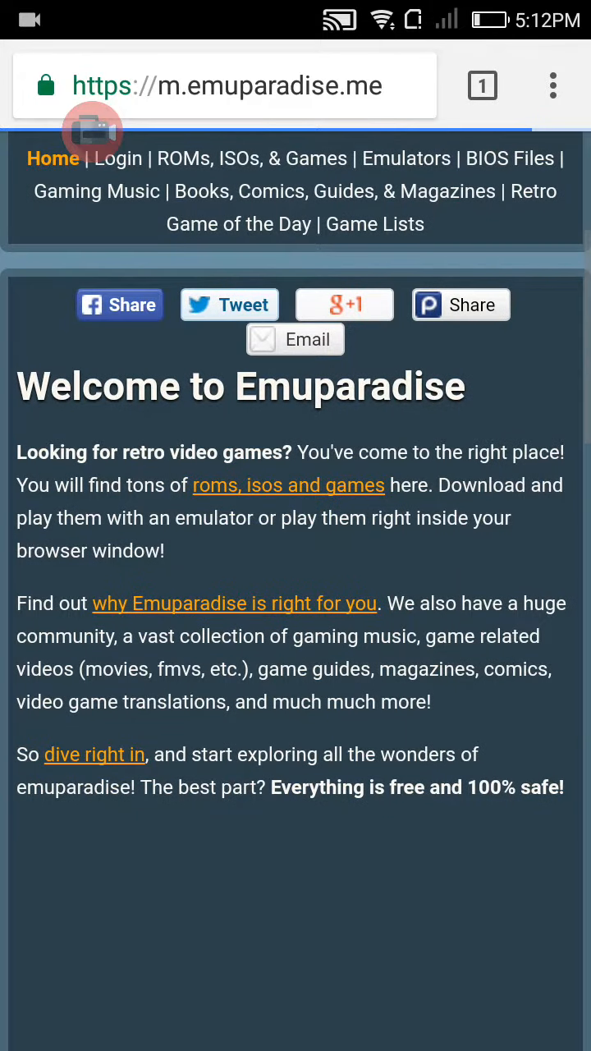
scroll("down", 3)
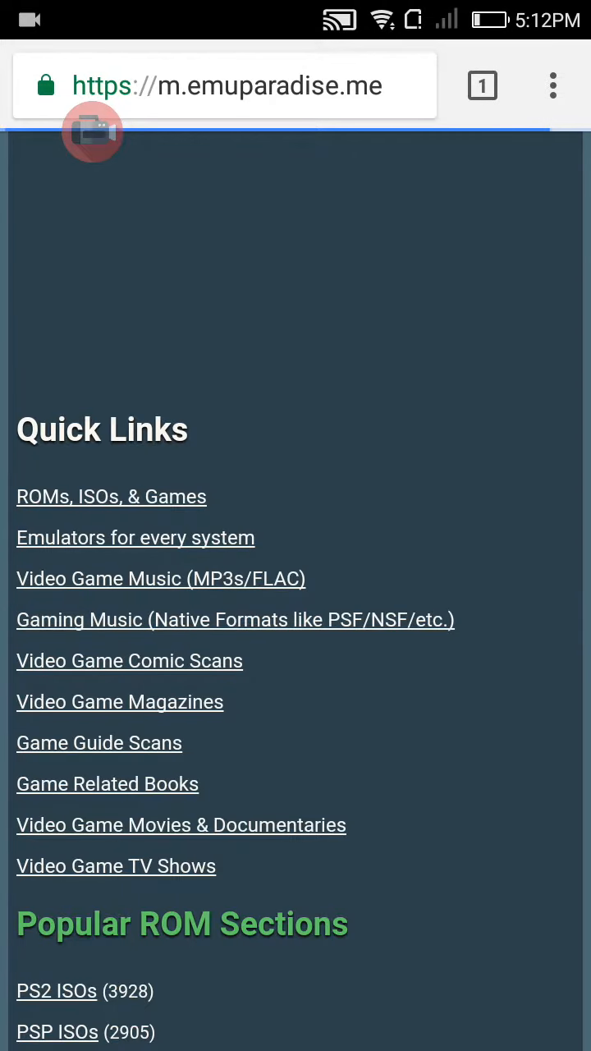
Go through ROMs, ISOs & Games to the Sony Playstation Portable section and list all titles.
left_click(112, 496)
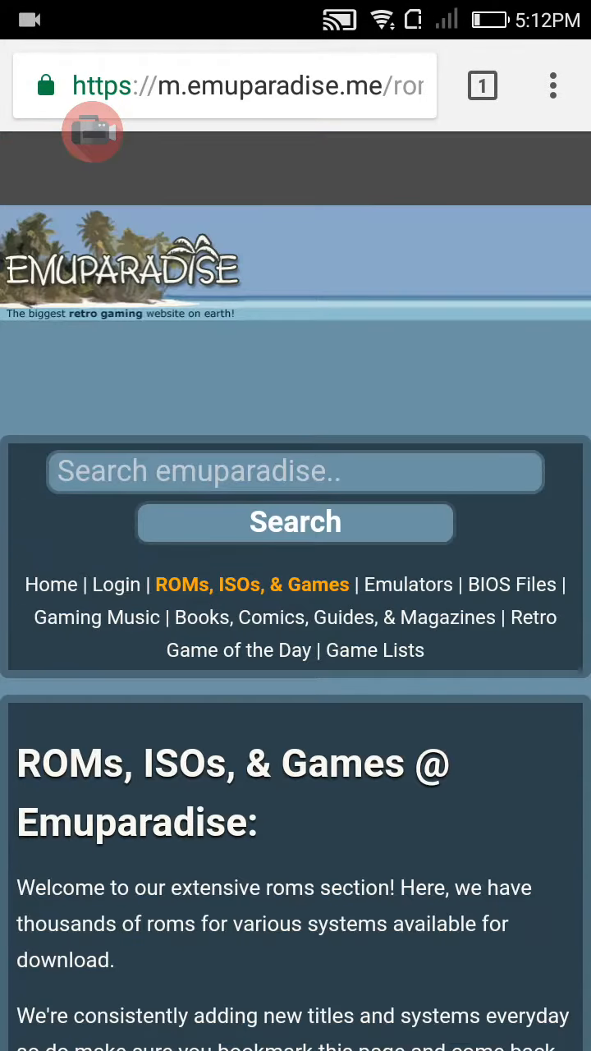
scroll("down", 3)
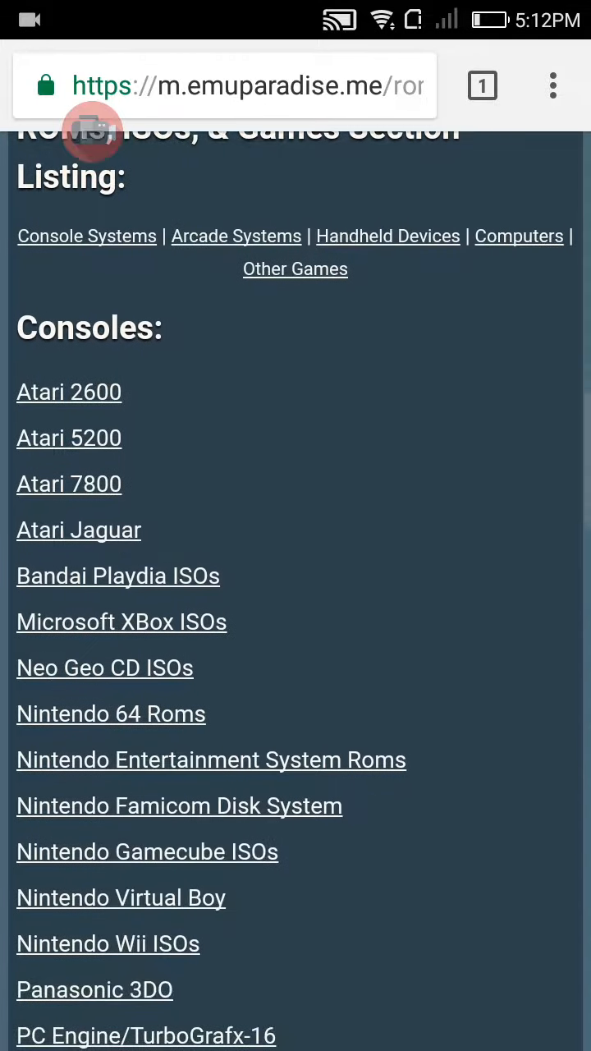
scroll("down", 3)
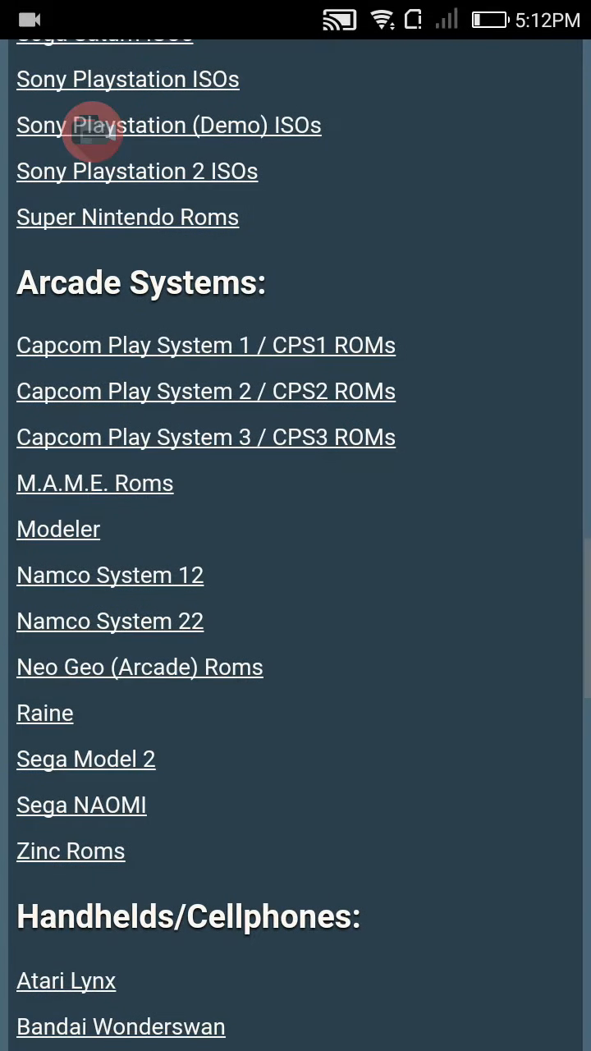
scroll("down", 3)
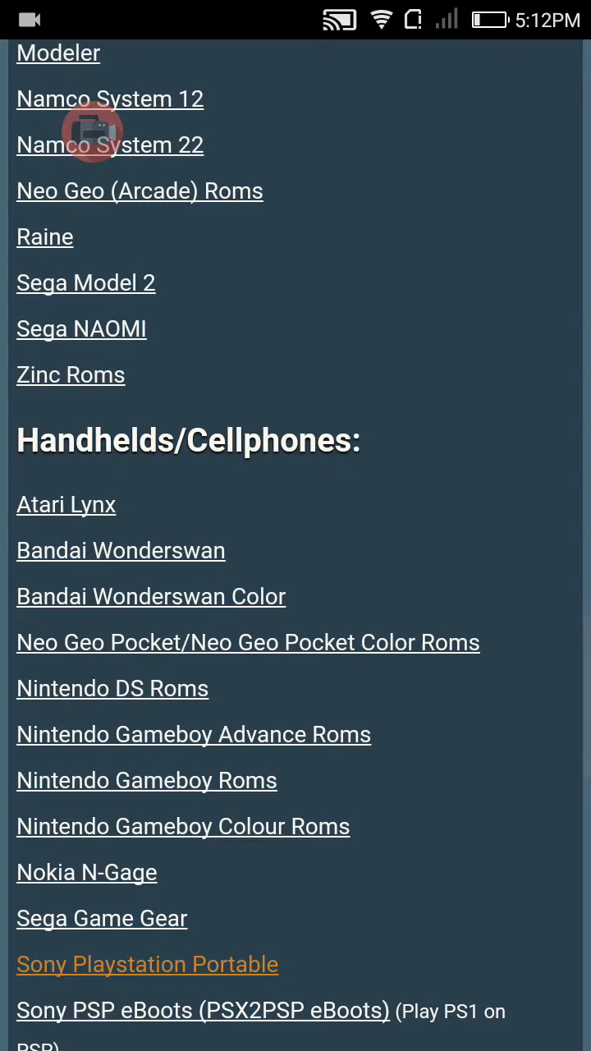
scroll("down", 3)
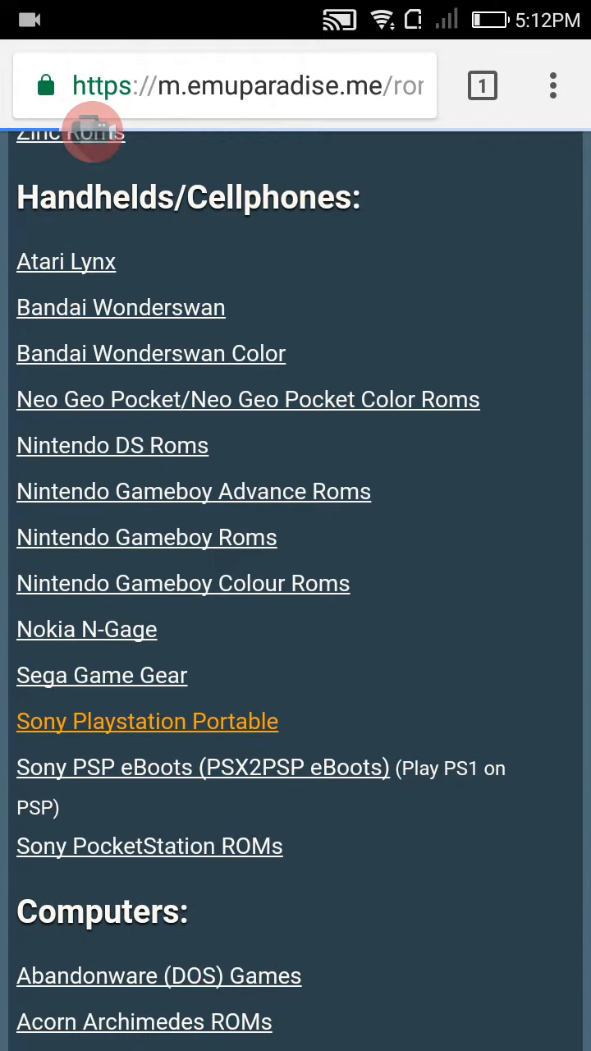
left_click(148, 721)
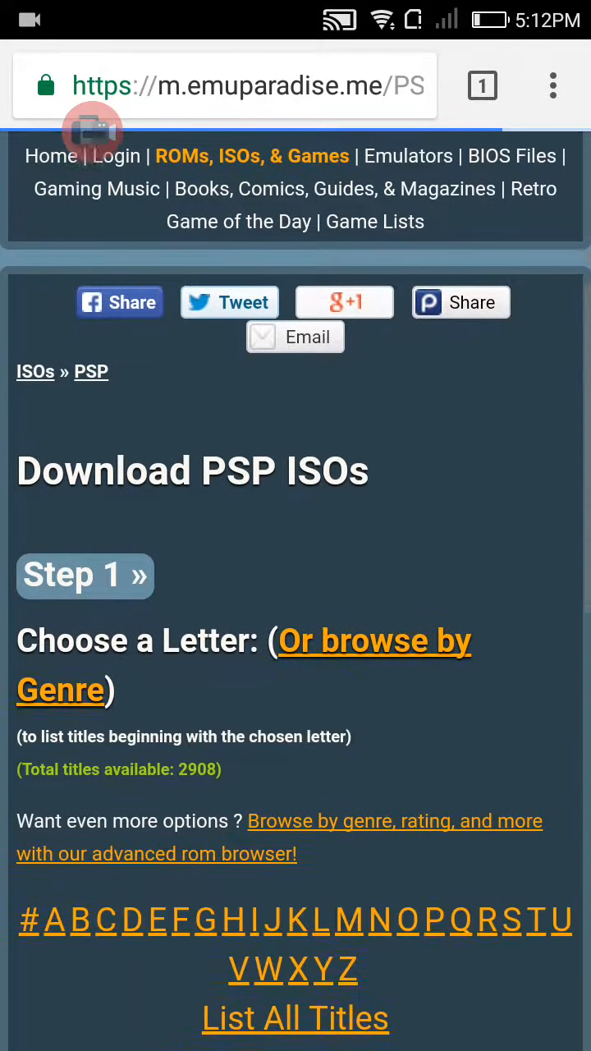
scroll("down", 3)
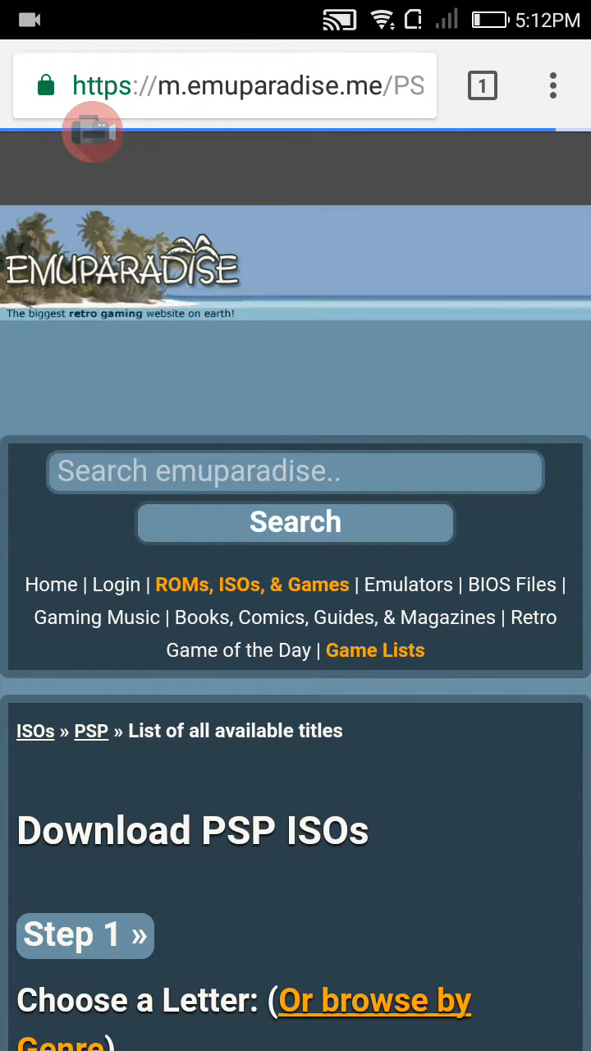
Find "call" in the PSP title list to reach the Call of Duty - Roads to Victory entries.
left_click(552, 85)
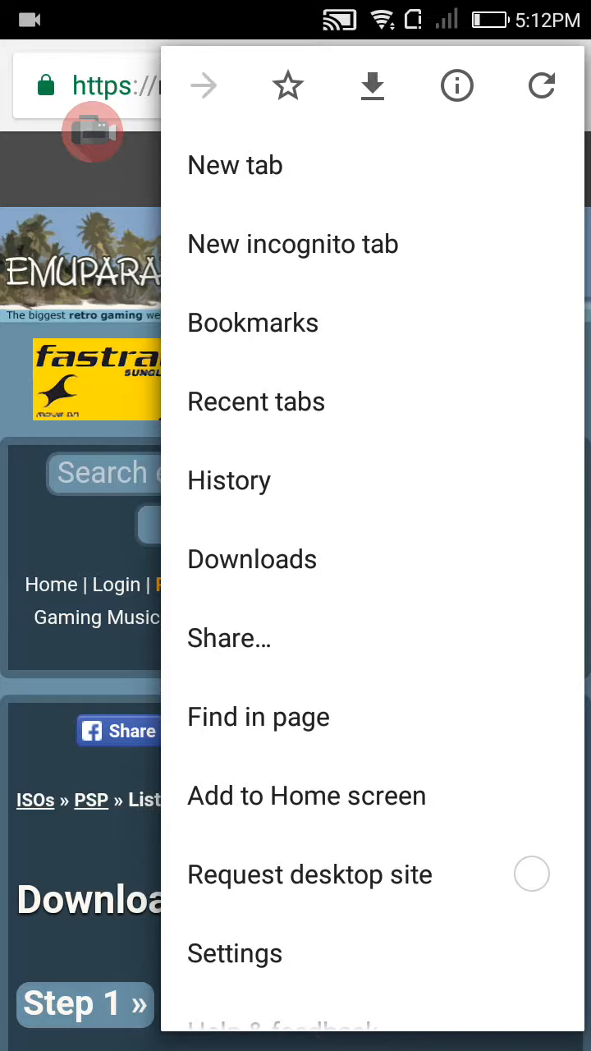
left_click(258, 716)
type("ca")
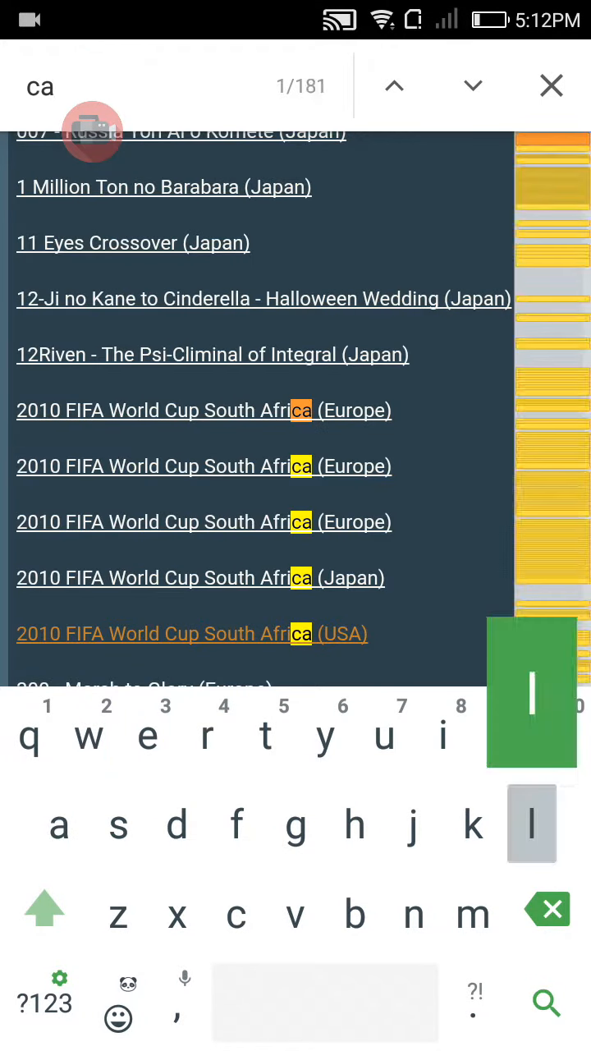
type("ll")
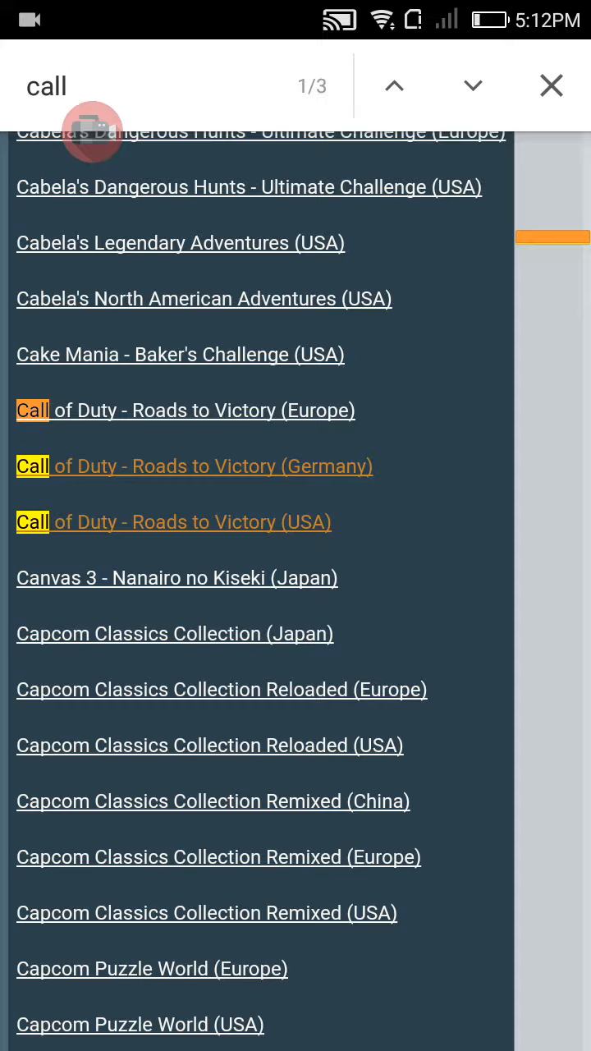
left_click(552, 85)
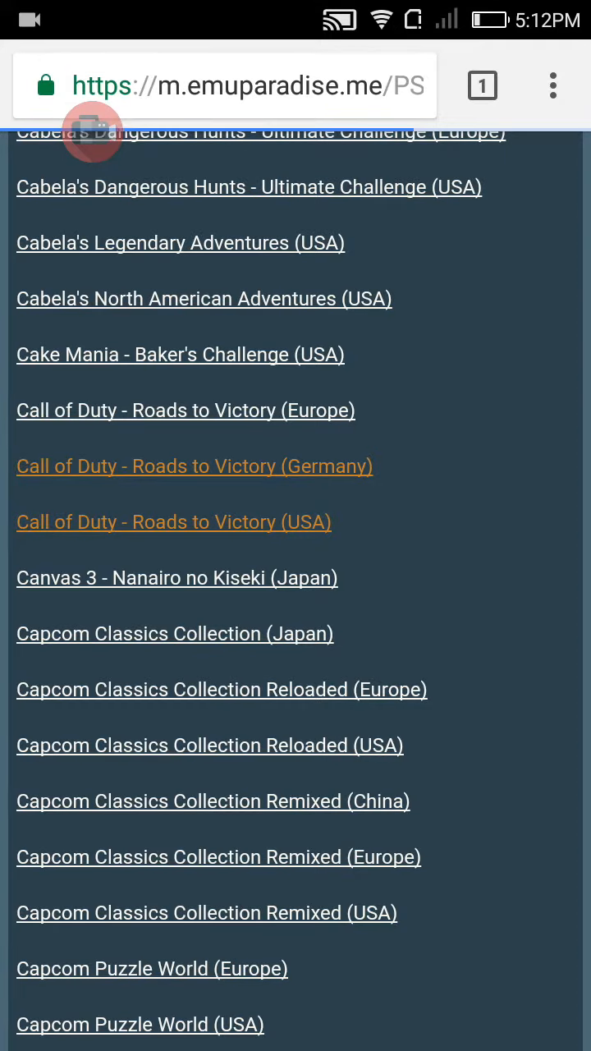
Start the Direct Download of the Call of Duty - Roads to Victory (USA) ISO.
left_click(174, 522)
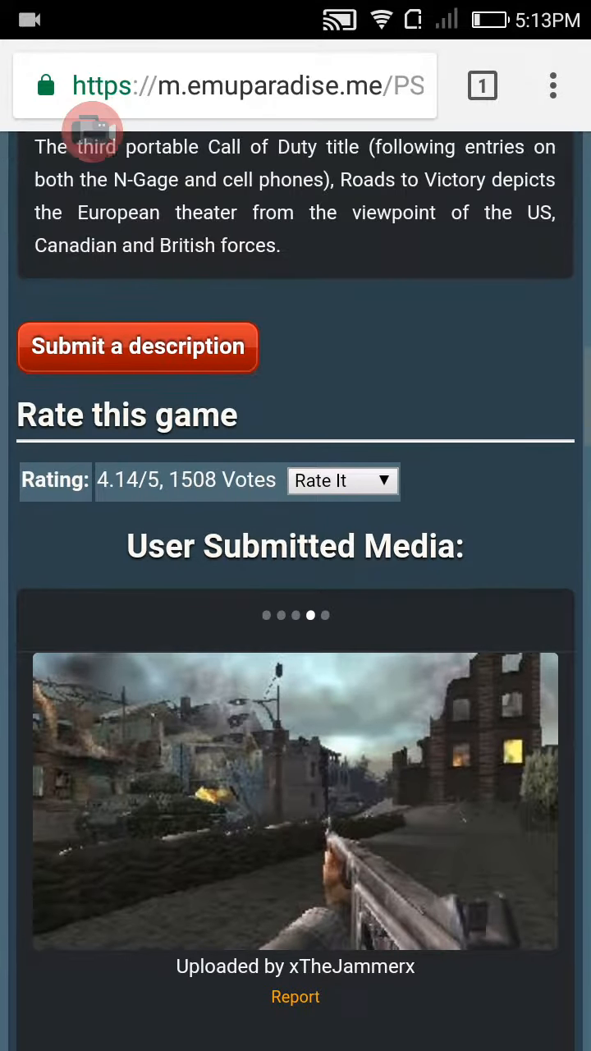
scroll("down", 3)
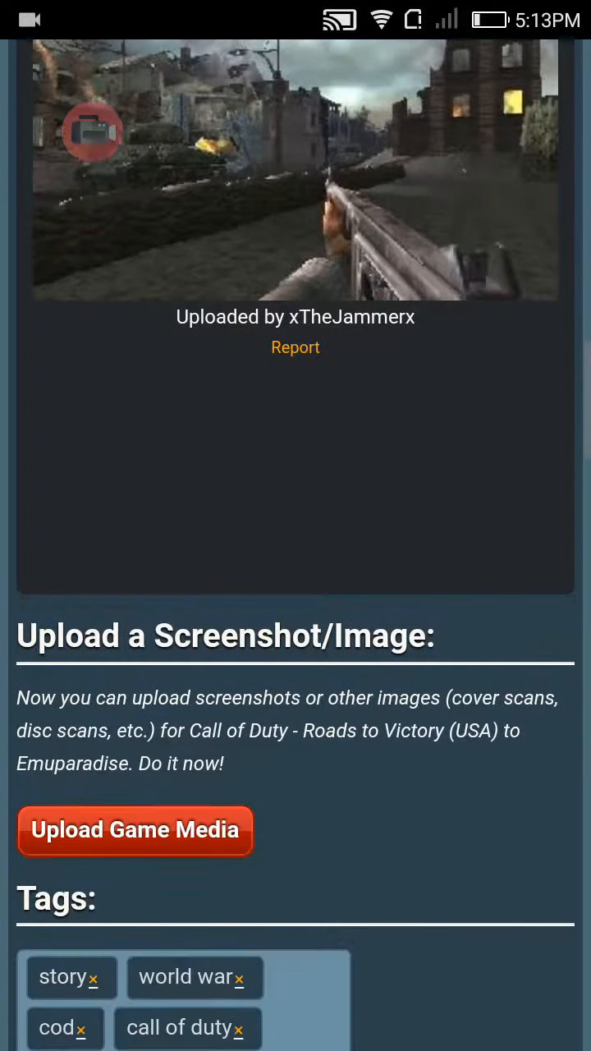
scroll("down", 3)
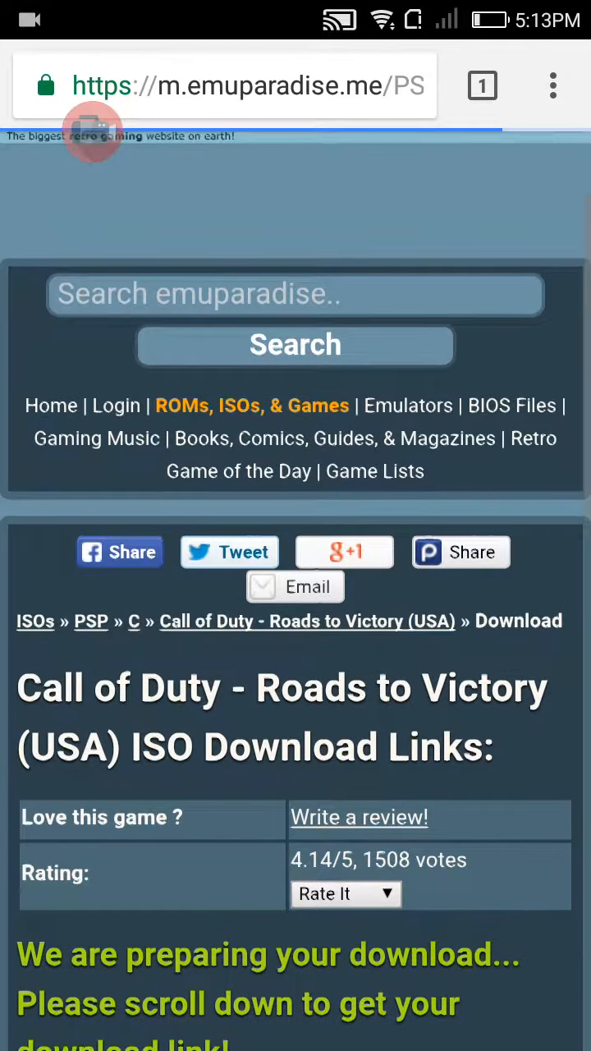
scroll("down", 3)
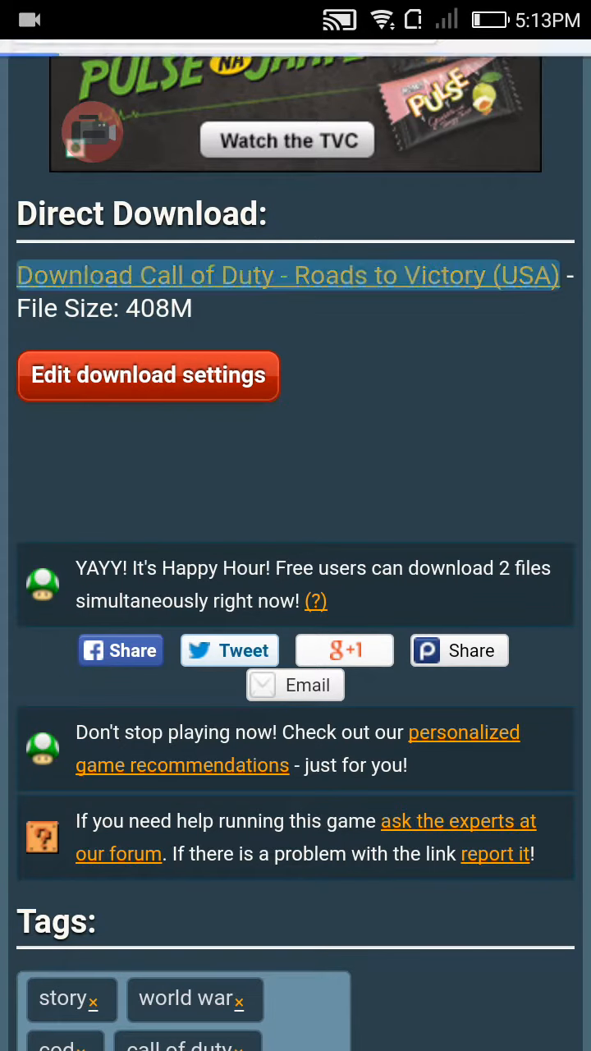
left_click(287, 276)
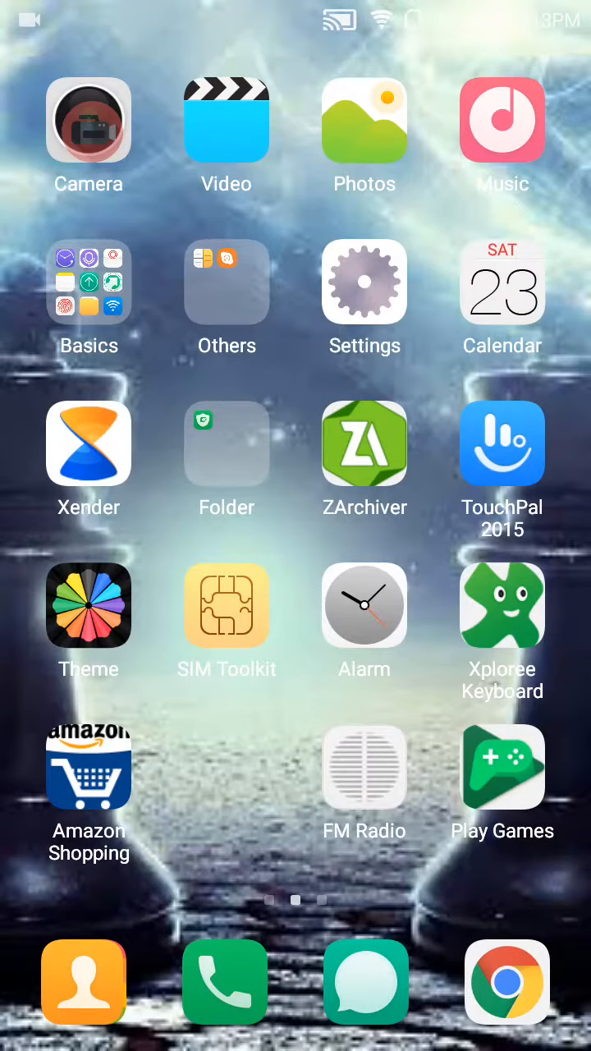
Search the Play Store for ZArchiver and glance at its Similar apps list.
scroll("left", 3)
type("zarchiver")
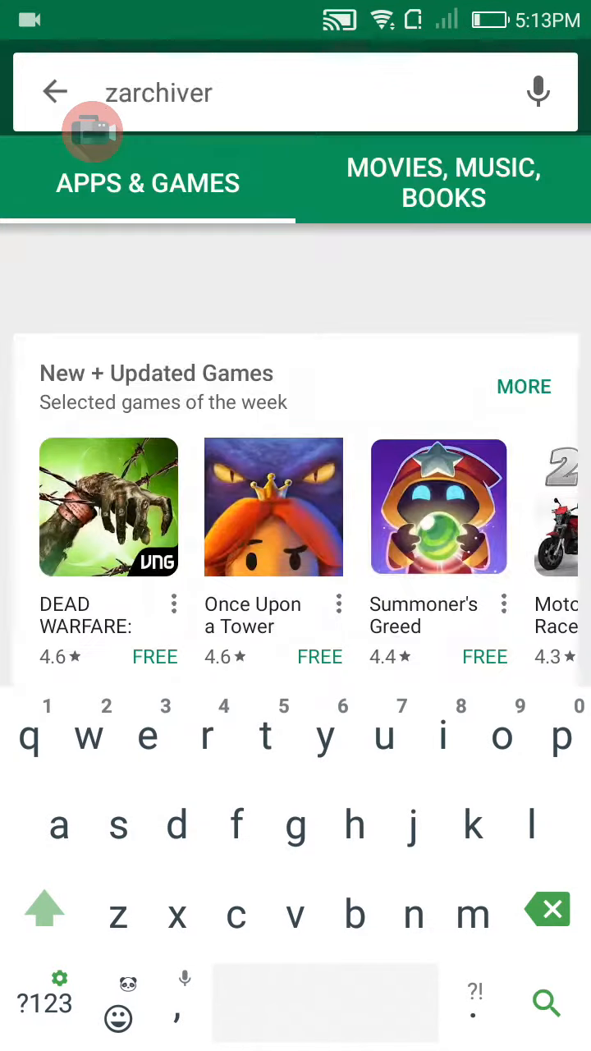
key("enter")
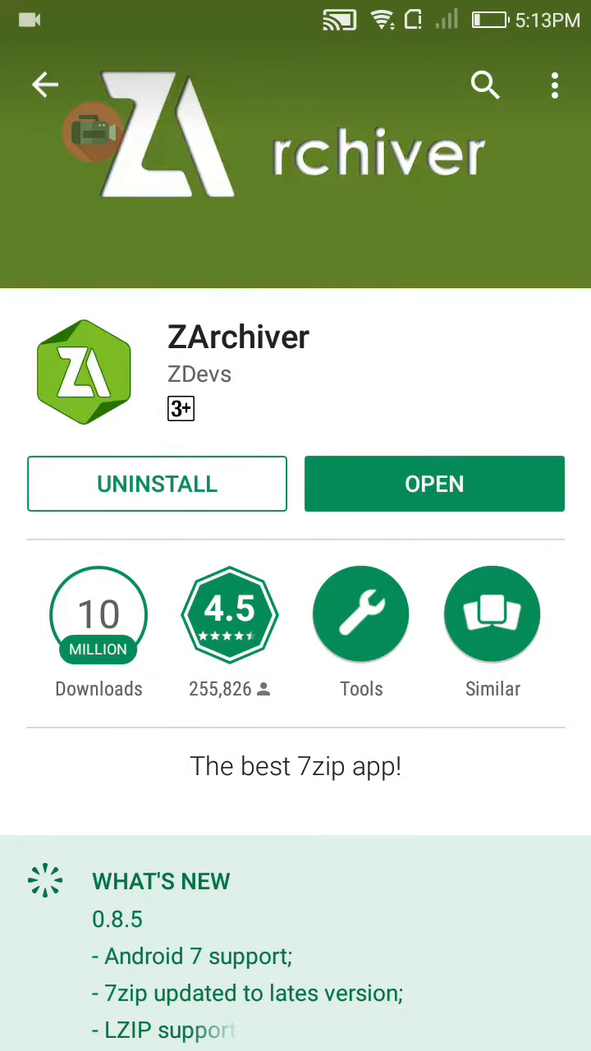
left_click(493, 633)
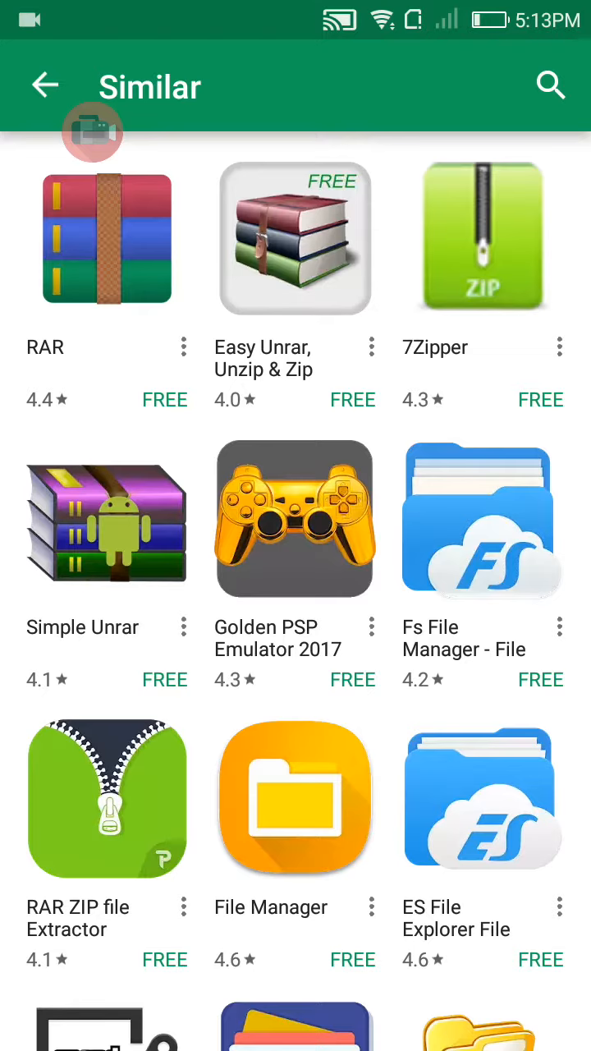
left_click(43, 85)
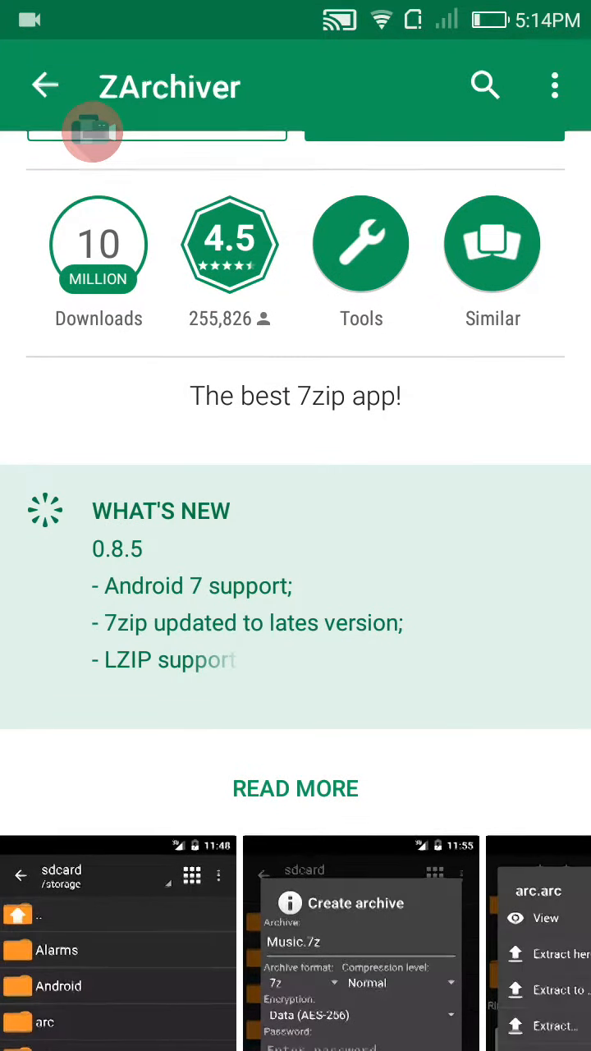
Read ZArchiver's full description and details on its store page.
left_click(296, 788)
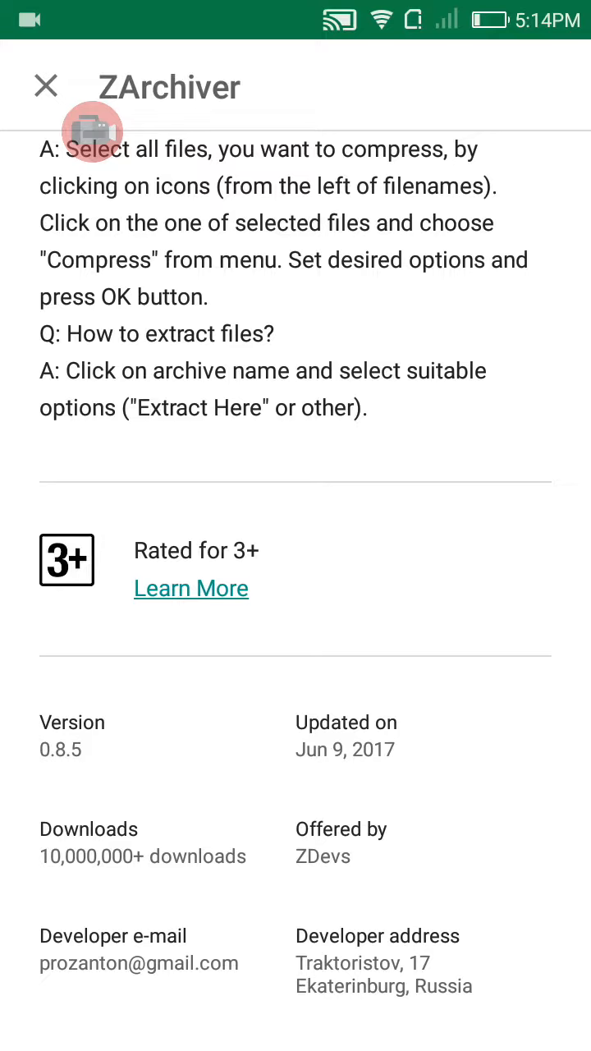
scroll("up", 3)
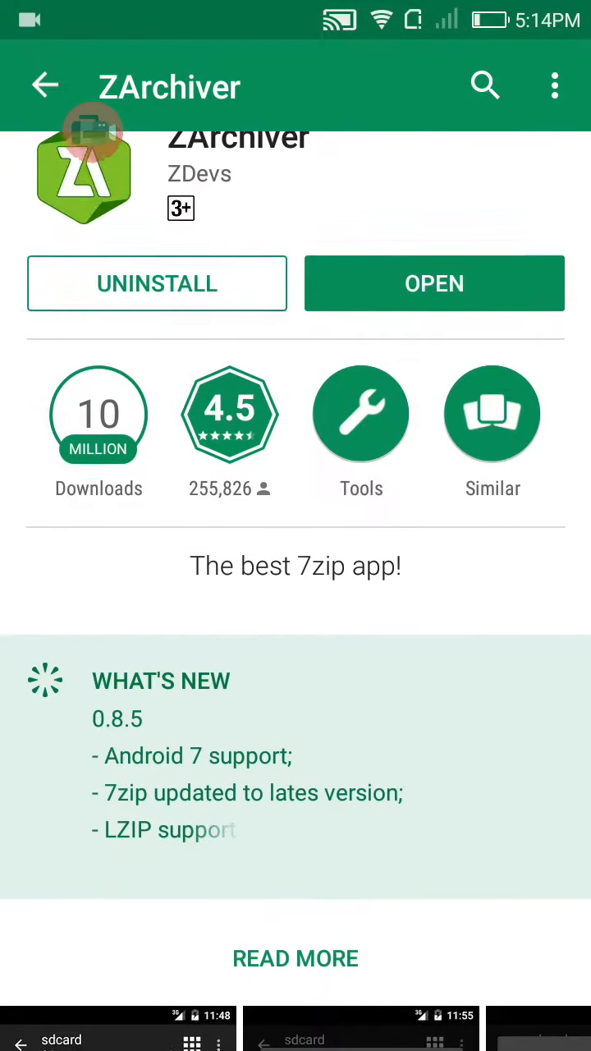
scroll("down", 3)
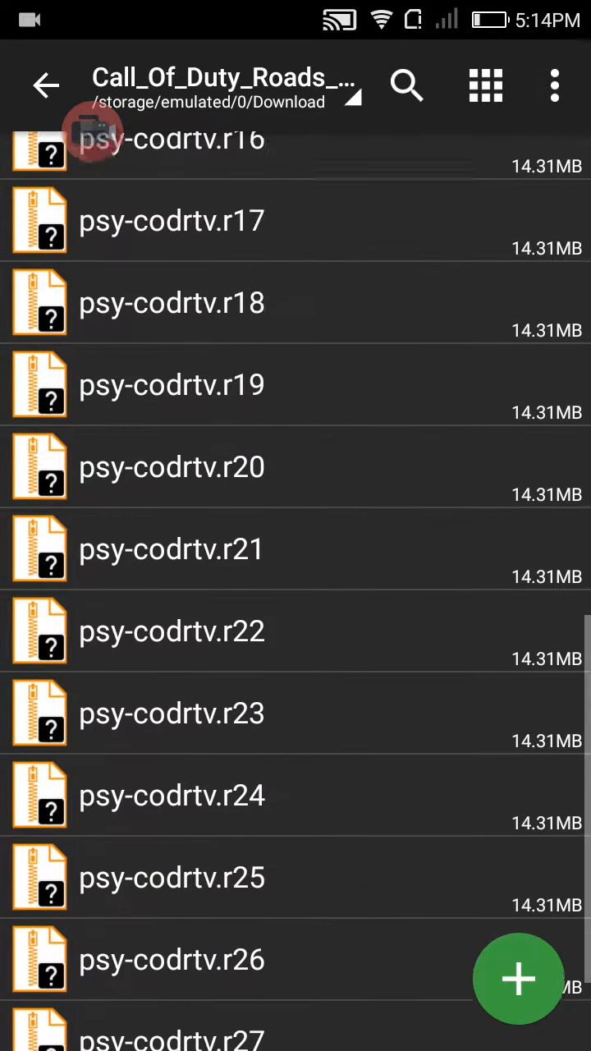
Extract the Call of Duty .rar from Download to ./<Archive name>/, replacing existing files.
left_click(46, 86)
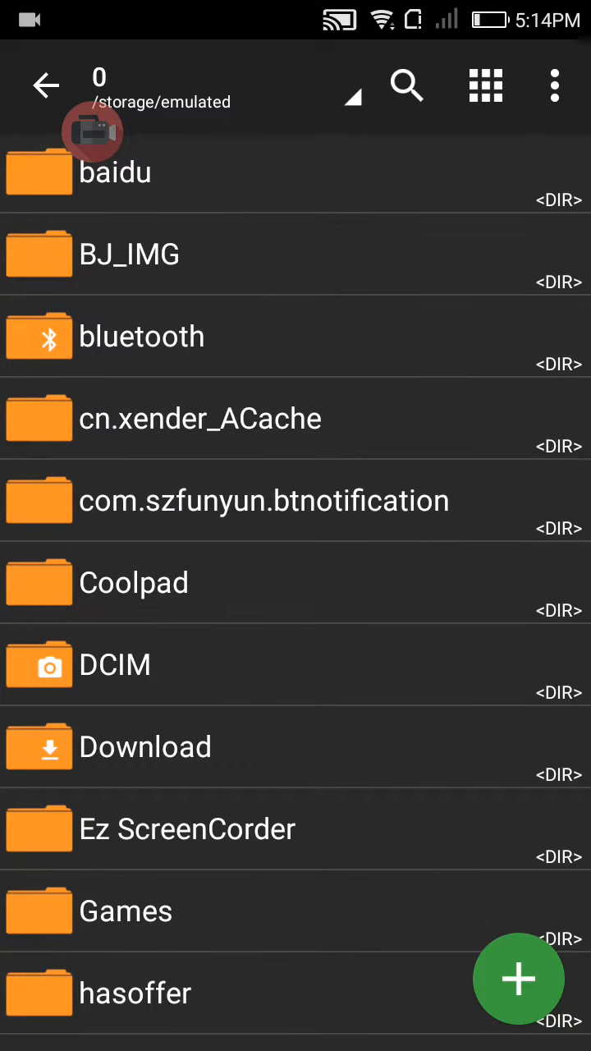
left_click(145, 745)
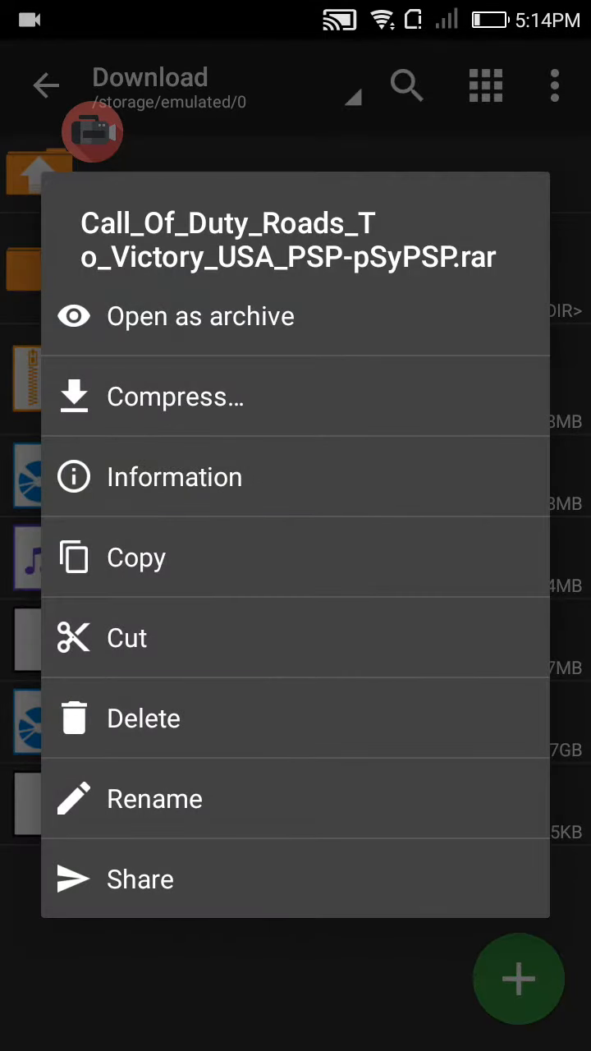
left_click(201, 315)
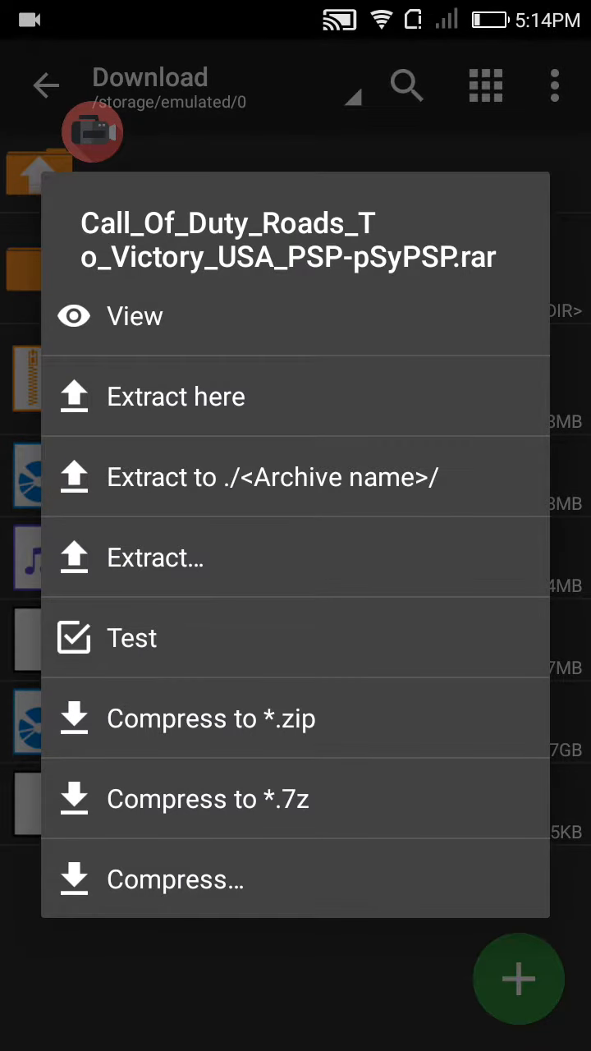
left_click(176, 396)
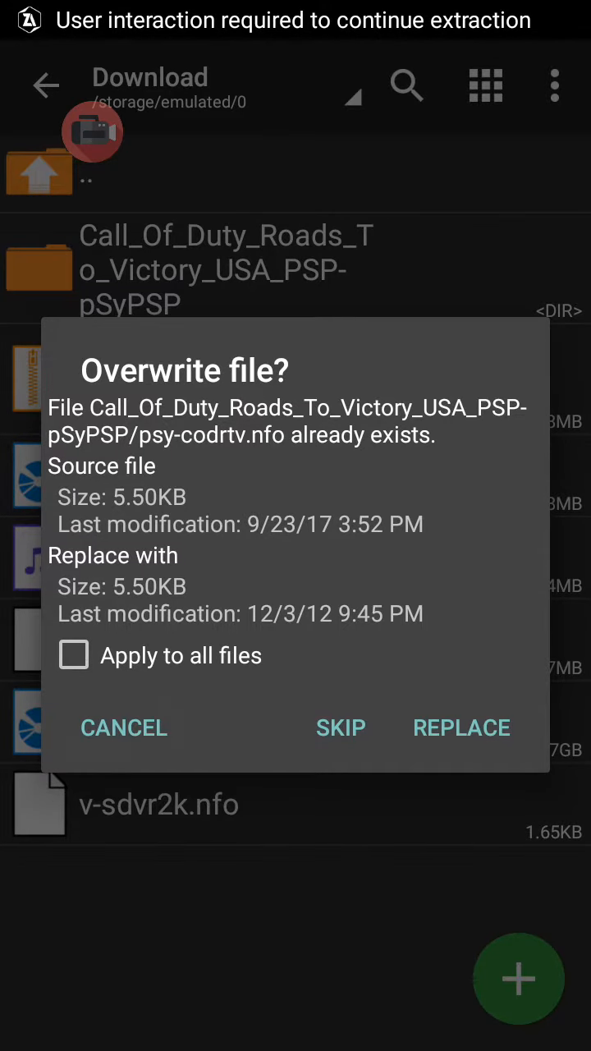
left_click(123, 728)
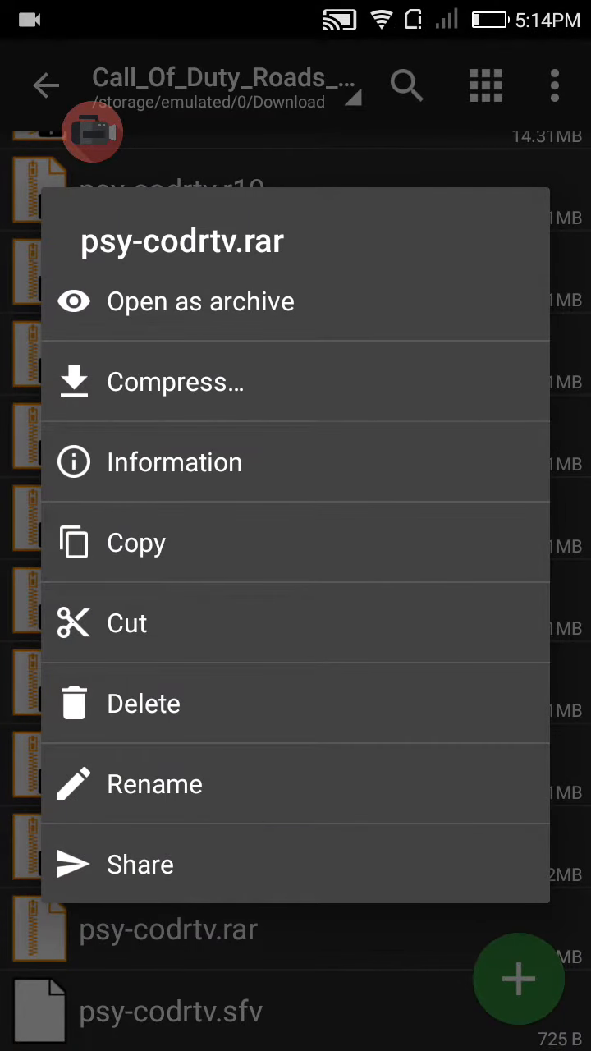
Extract psy-codrtv.rar so the 611 MB psy-codrtv.iso replaces the existing copy.
left_click(201, 300)
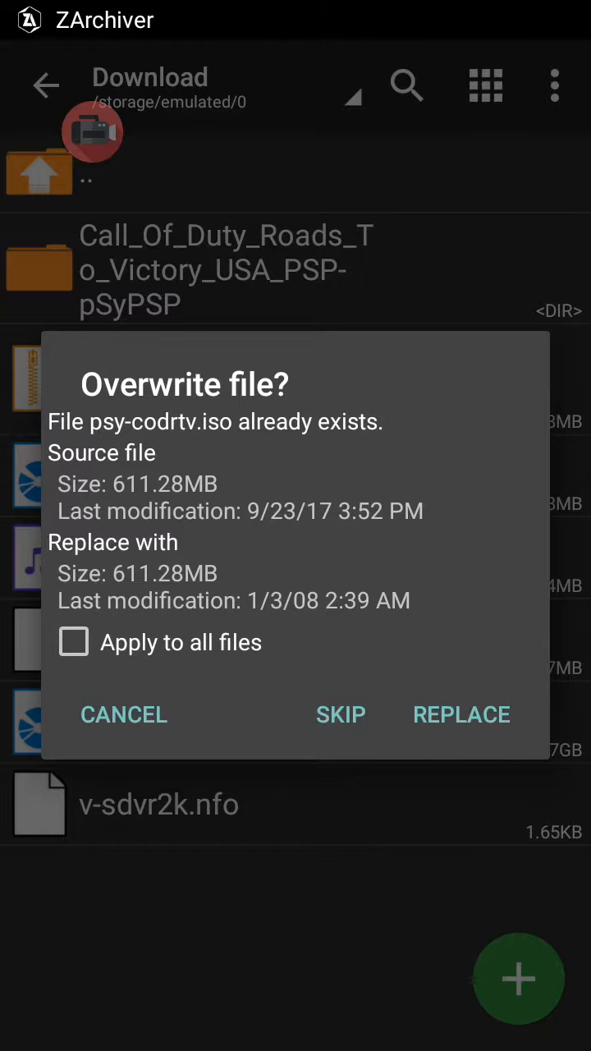
left_click(124, 714)
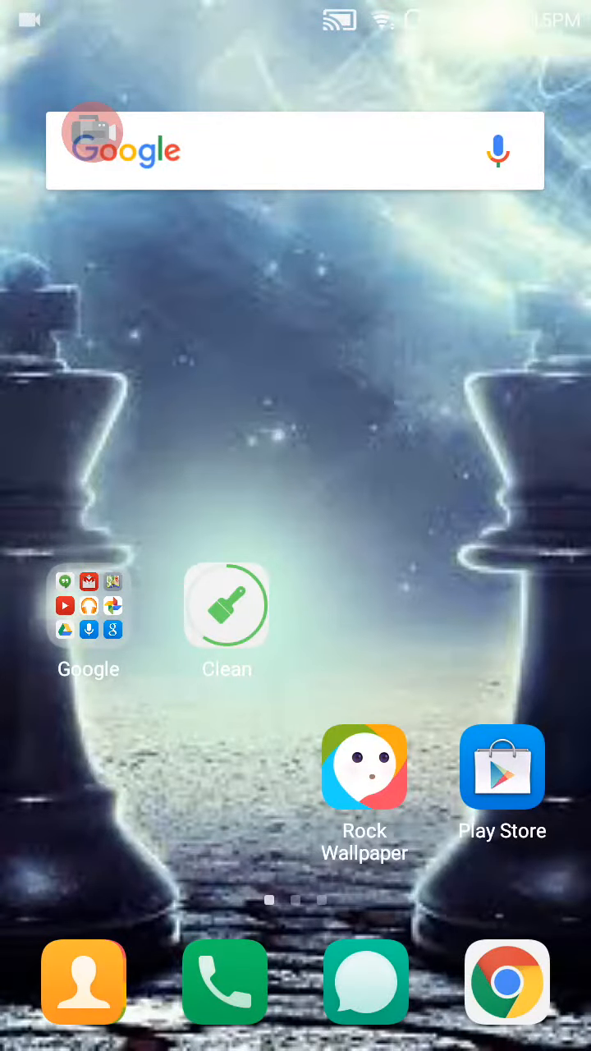
Start a Play Store search for "pp" and return to the home page with PPSSPP Gold.
scroll("left", 3)
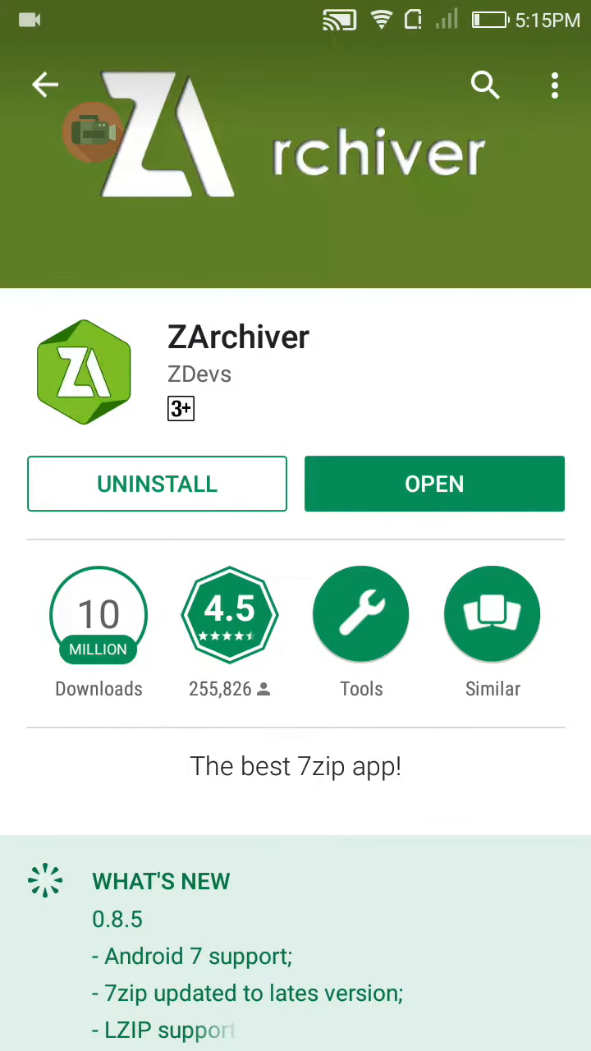
left_click(486, 86)
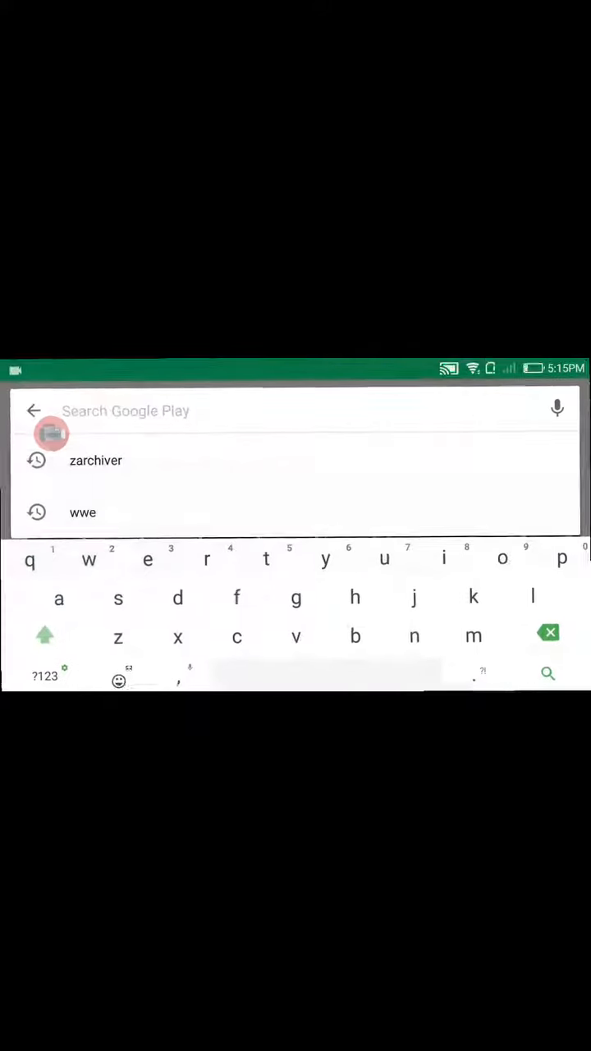
type("pp")
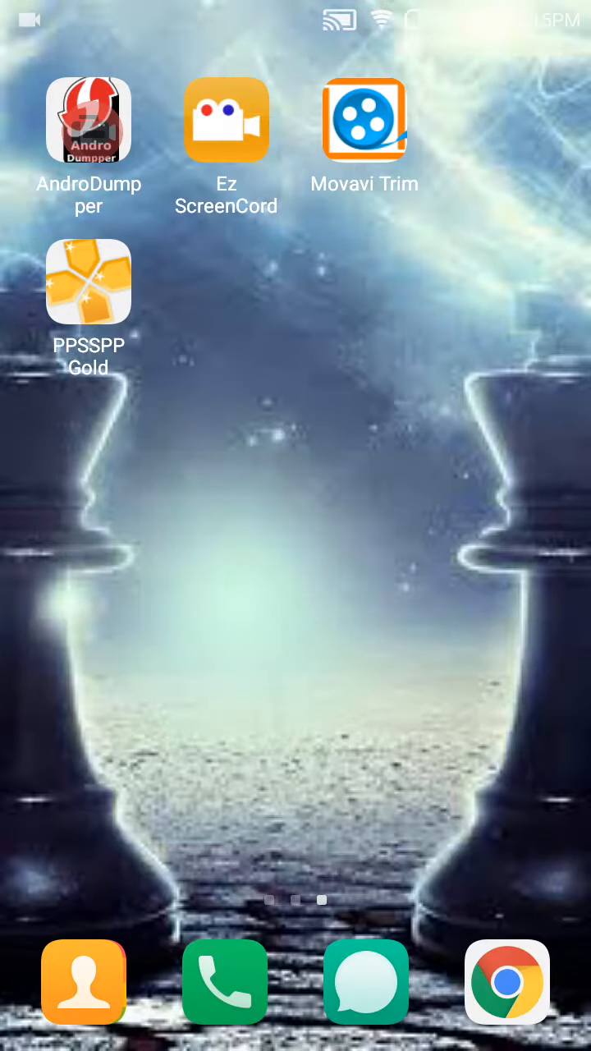
Launch PPSSPP Gold and browse its Games tab up into the Download folder.
left_click(89, 286)
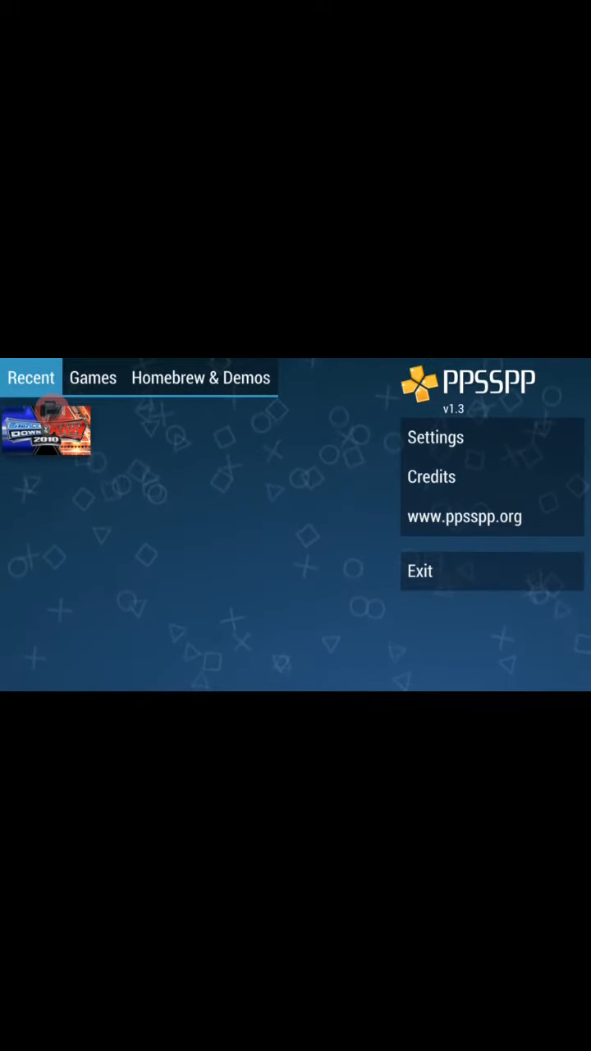
left_click(92, 378)
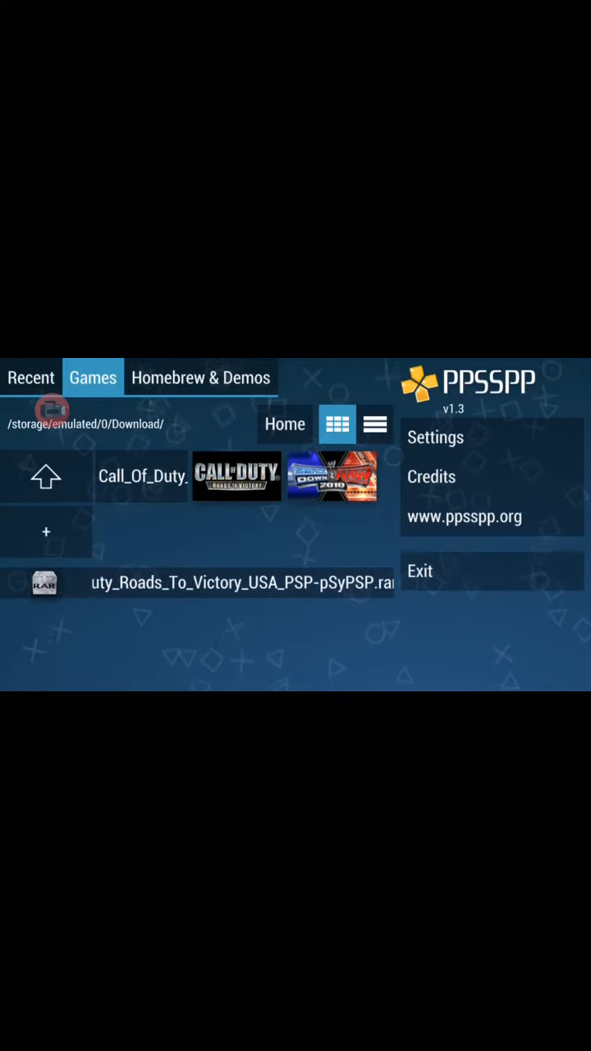
left_click(46, 476)
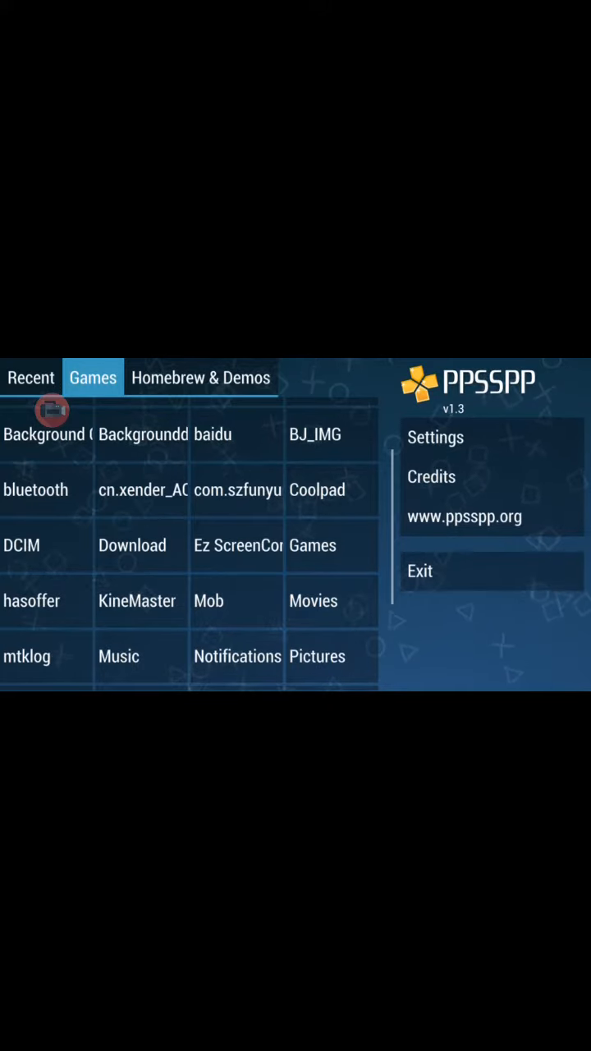
left_click(132, 545)
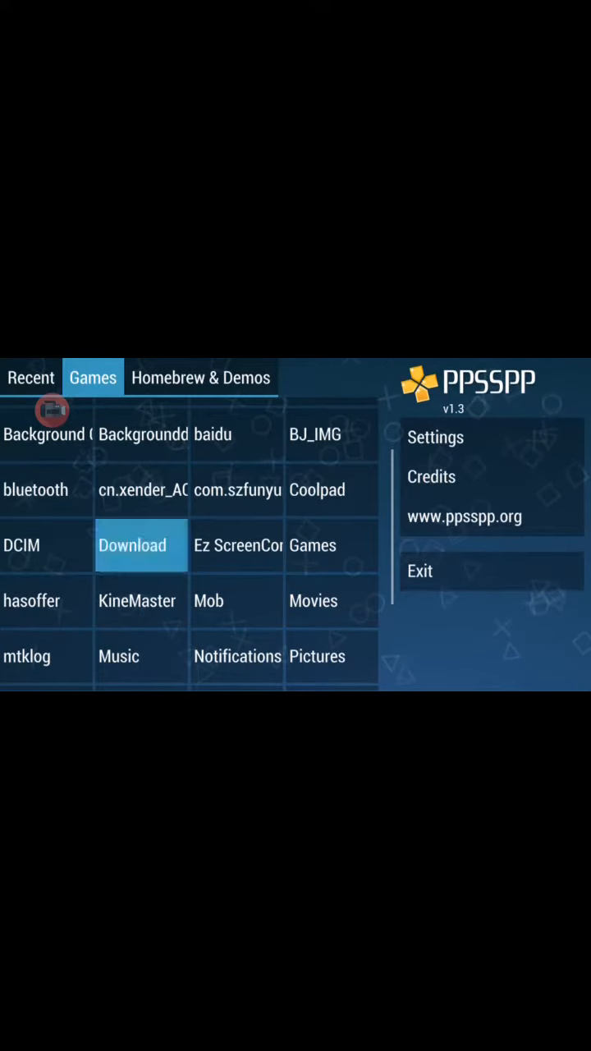
left_click(132, 546)
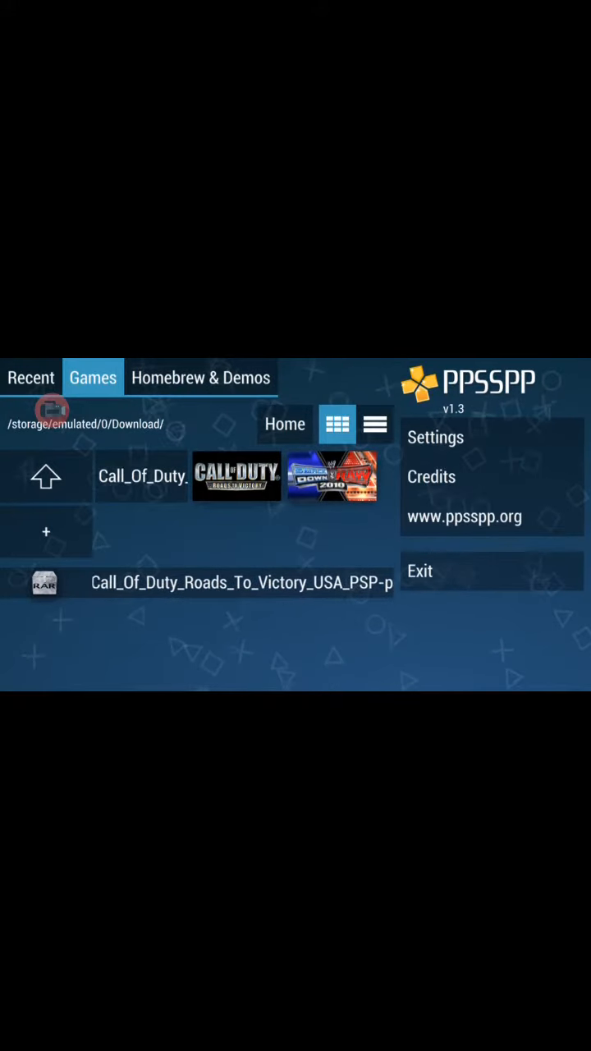
scroll("left", 3)
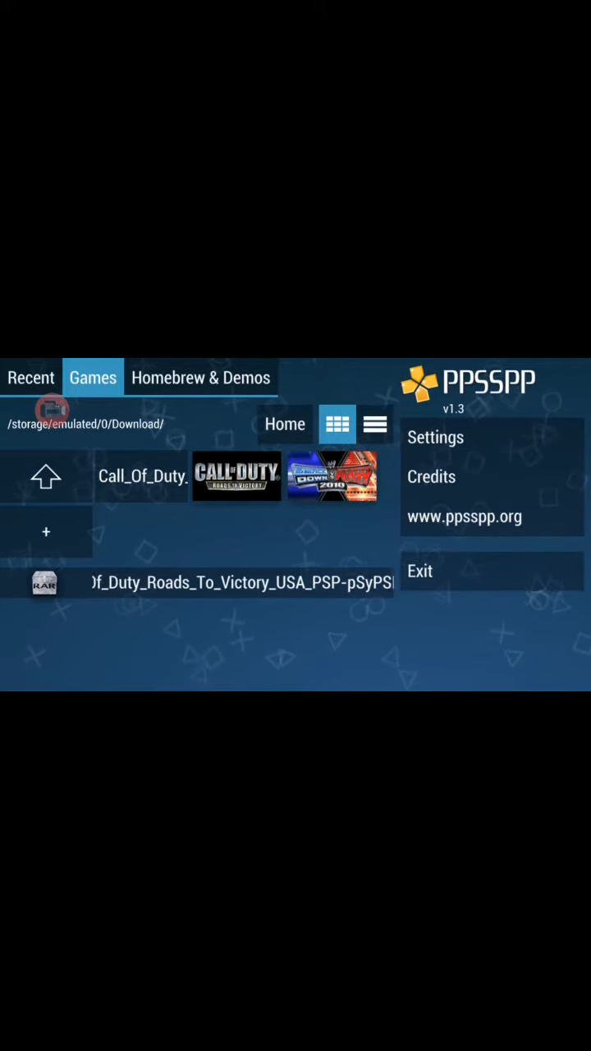
Launch Call of Duty Roads to Victory, skip its title screens and start a New Campaign.
left_click(236, 476)
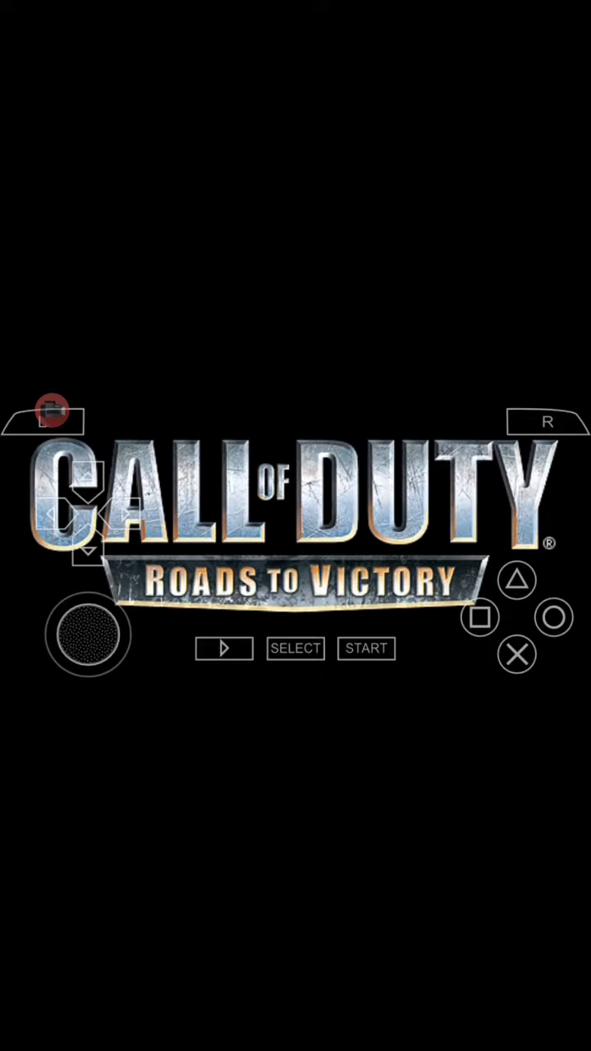
left_click(224, 647)
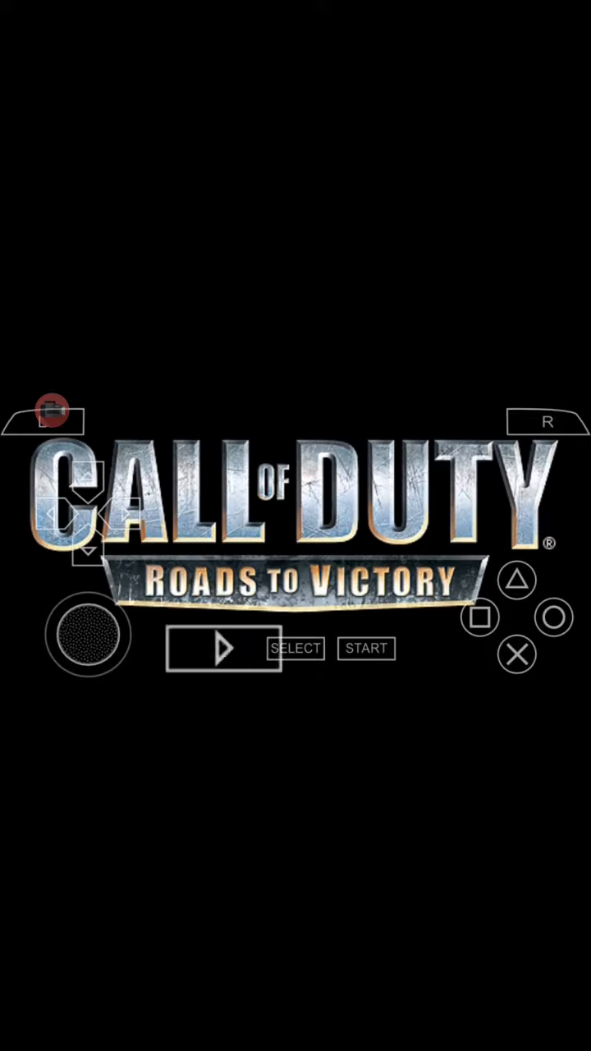
left_click(366, 648)
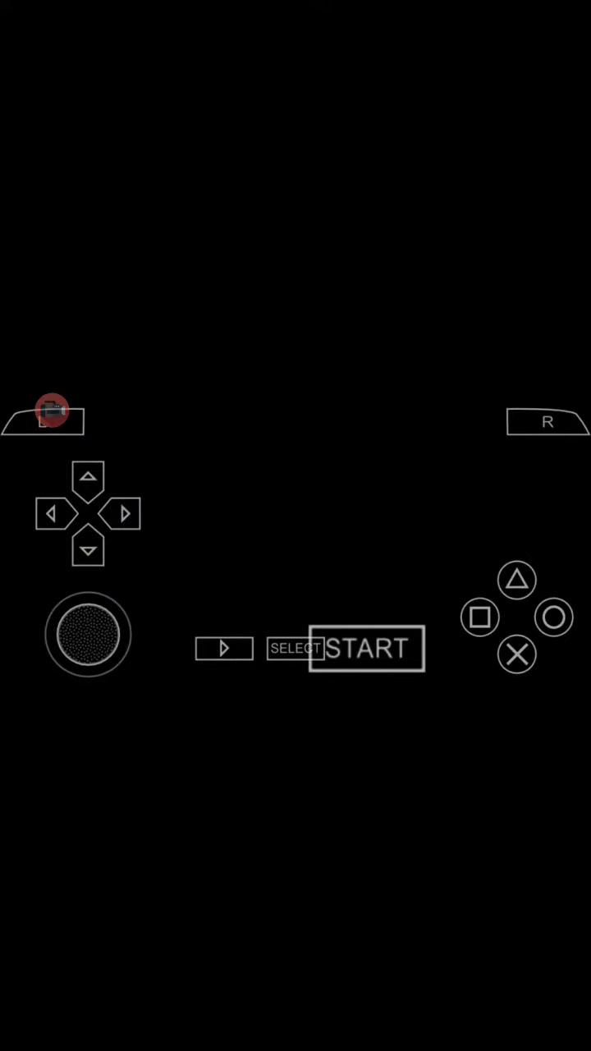
left_click(367, 647)
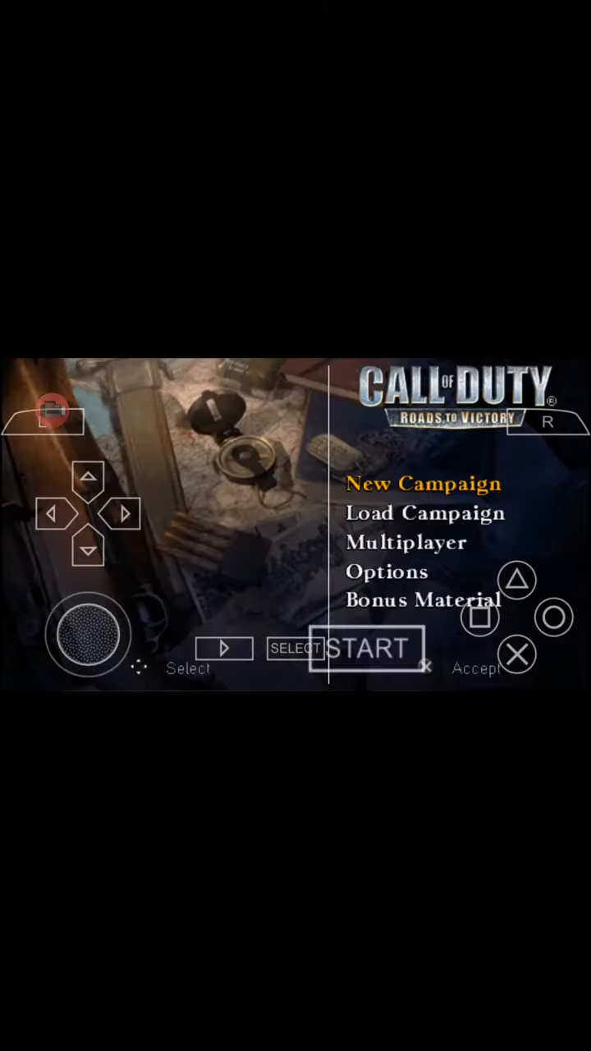
left_click(519, 654)
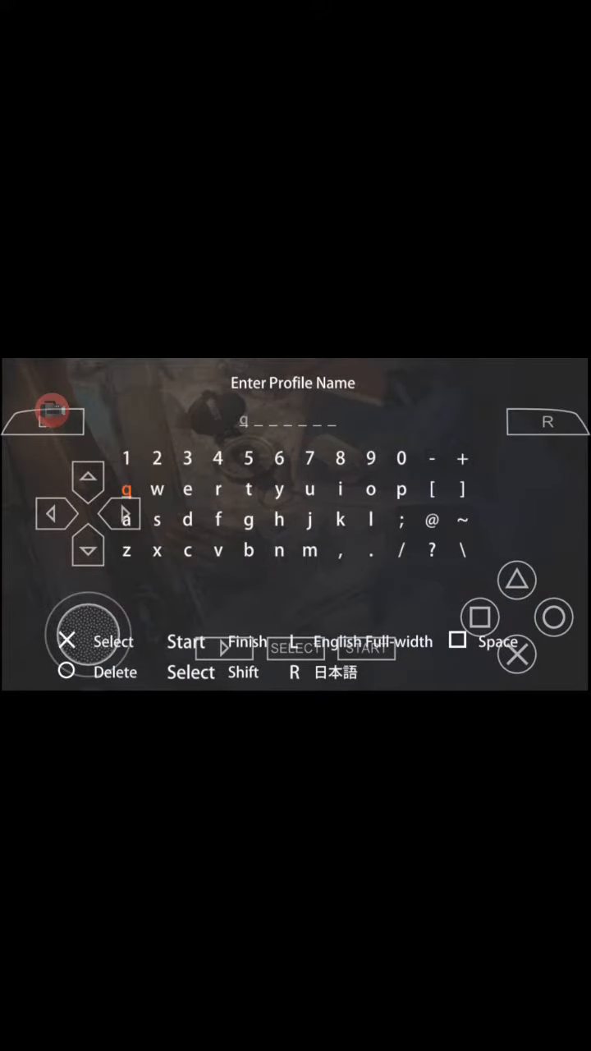
Spell out the profile name letter by letter on the Enter Profile Name keyboard.
left_click(248, 458)
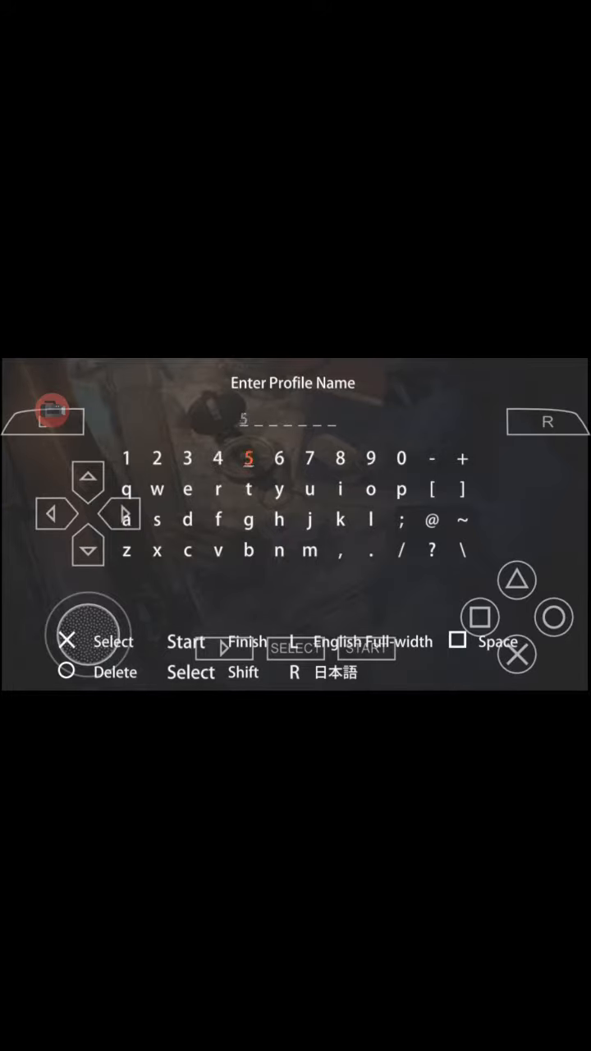
left_click(280, 489)
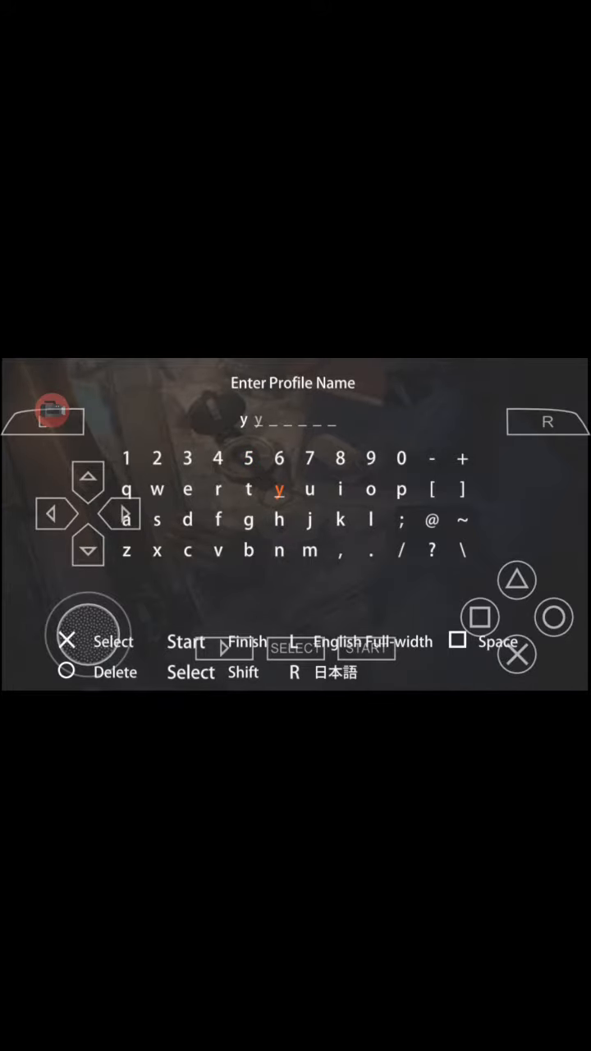
left_click(89, 550)
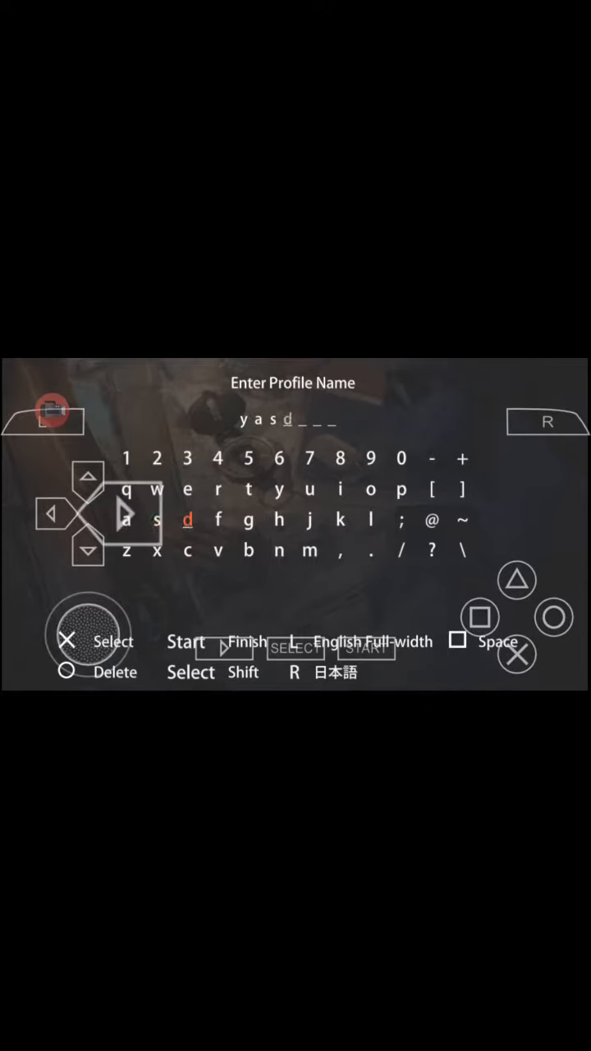
left_click(249, 519)
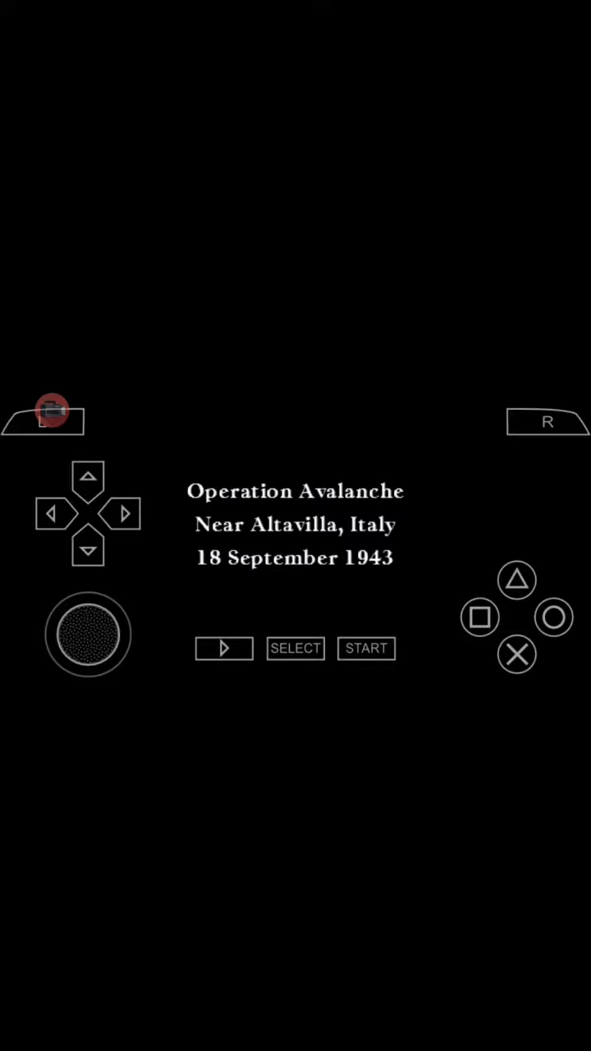
Skip the Operation Avalanche intro, play briefly, then exit to the emulator menu.
left_click(516, 653)
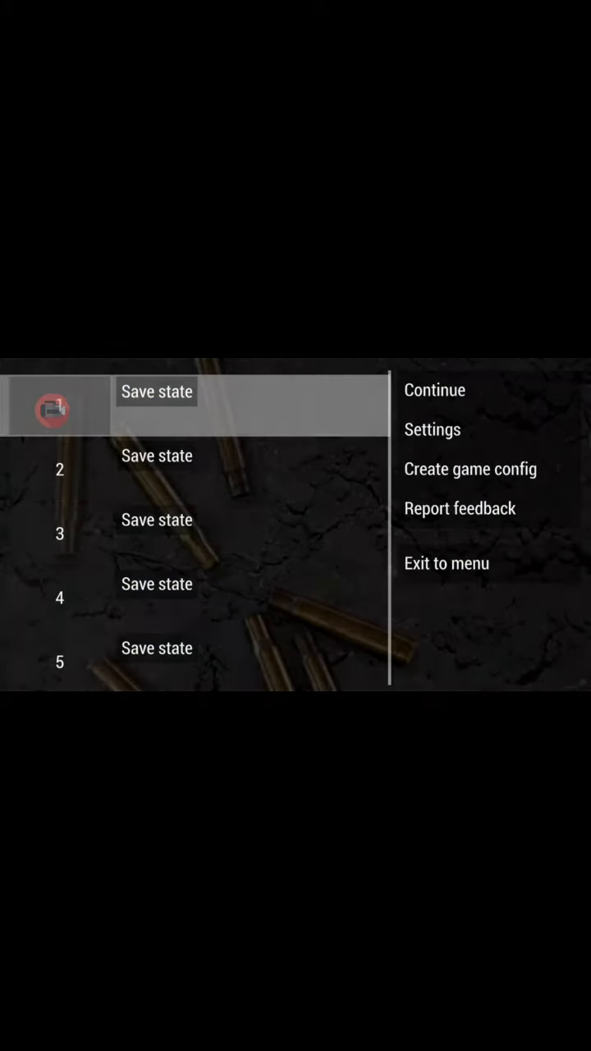
left_click(447, 564)
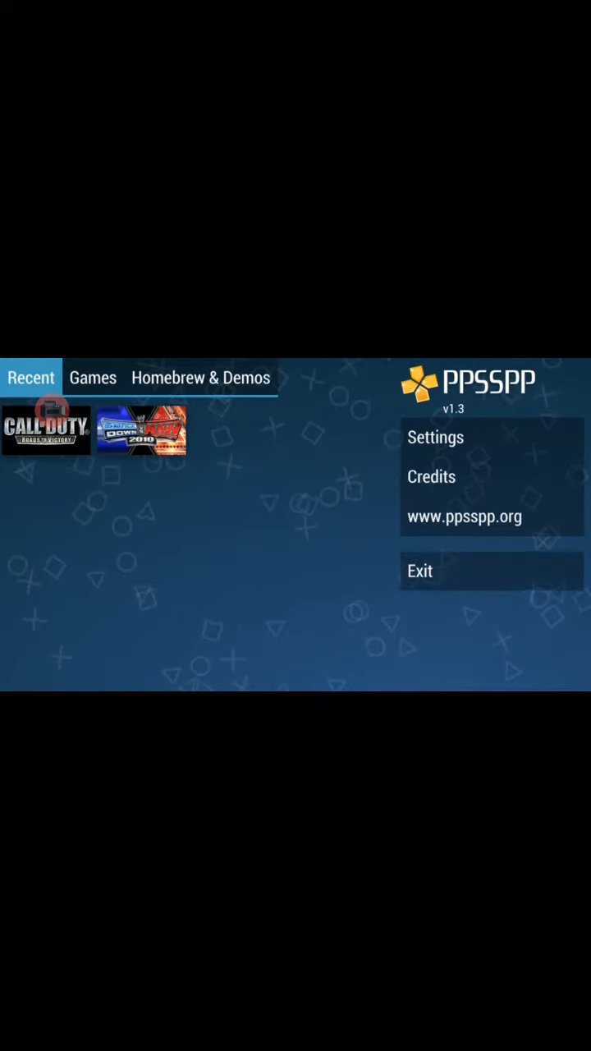
Launch SmackDown vs Raw 2010 from Recent and get past the legal notice and title screen.
left_click(140, 427)
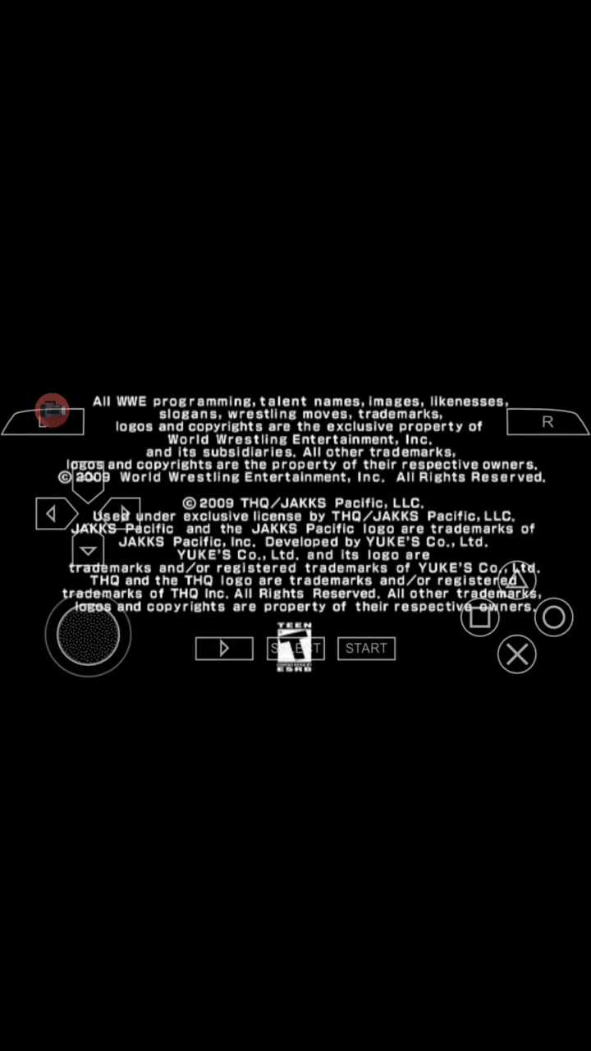
left_click(223, 647)
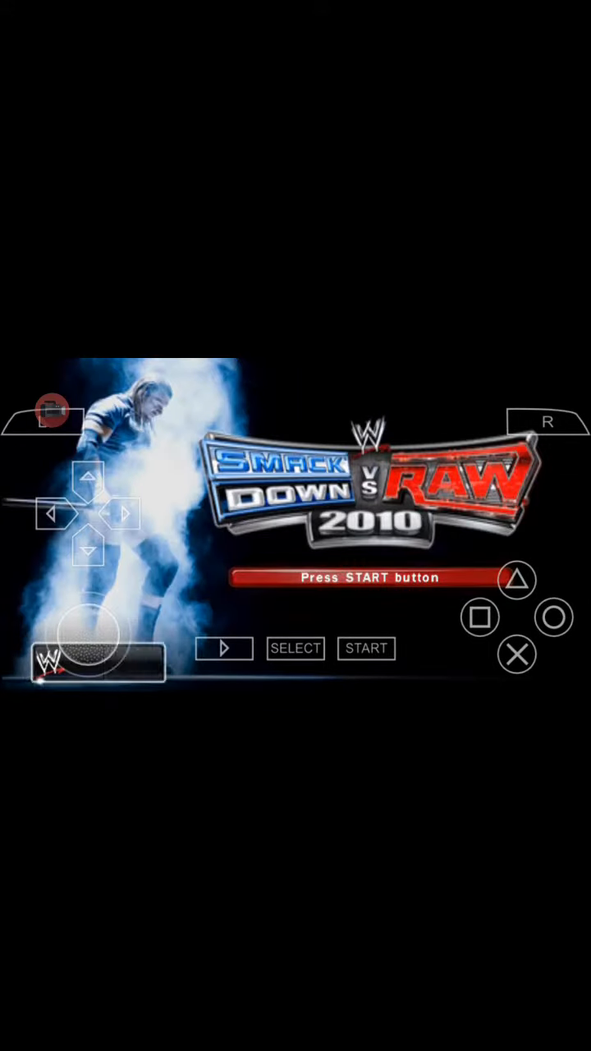
left_click(366, 647)
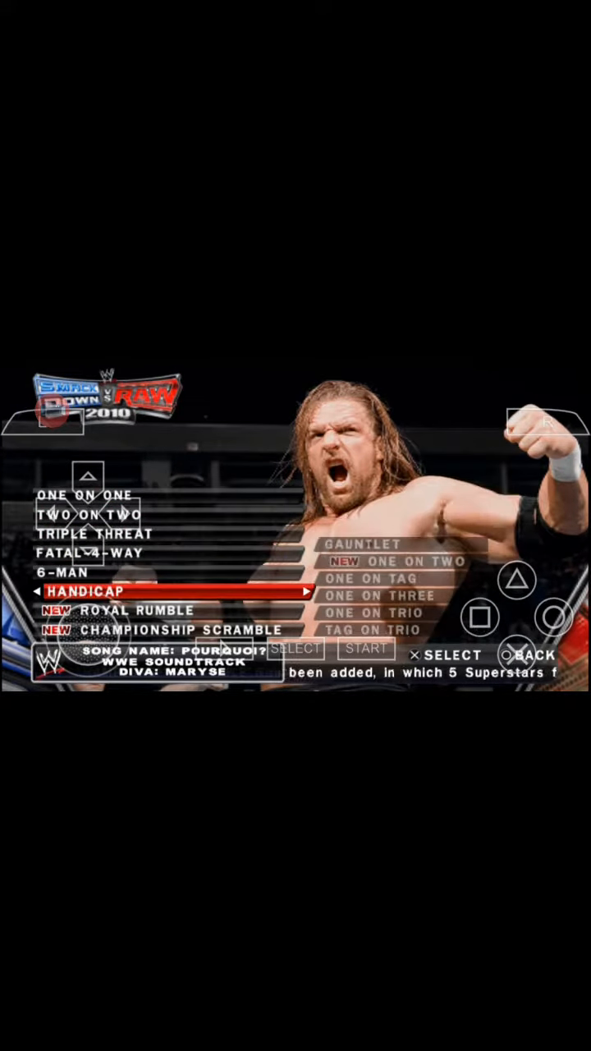
Browse the match type list and the game's main modes with the D-pad.
key("Up")
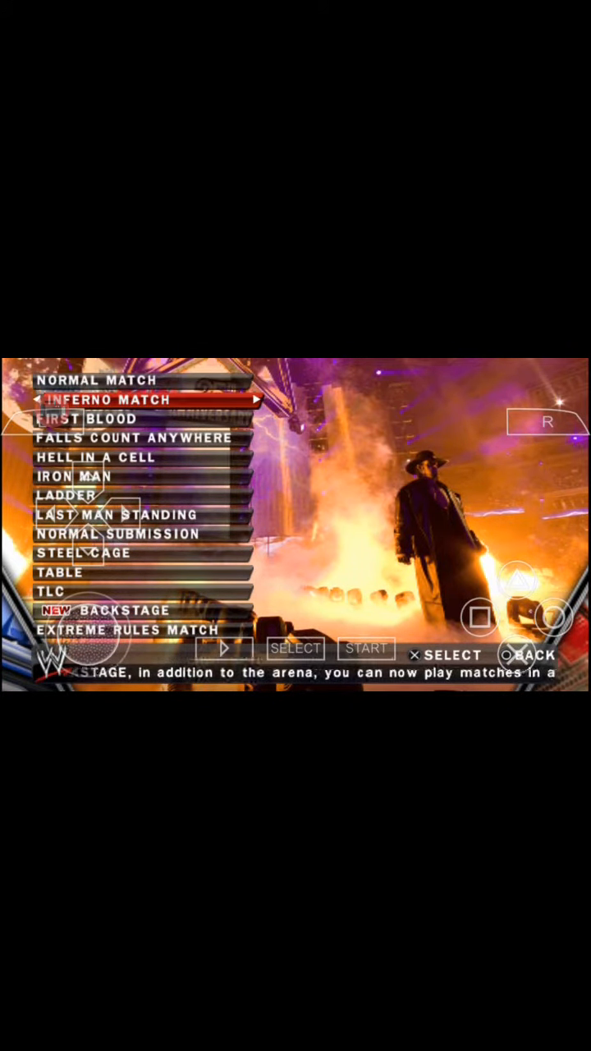
scroll("down", 3)
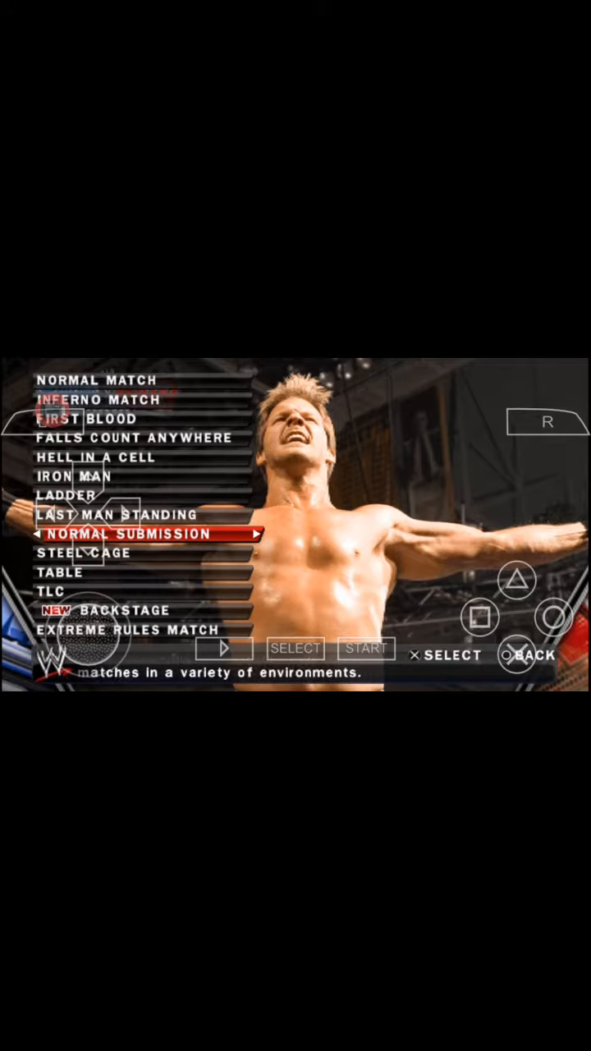
scroll("down", 3)
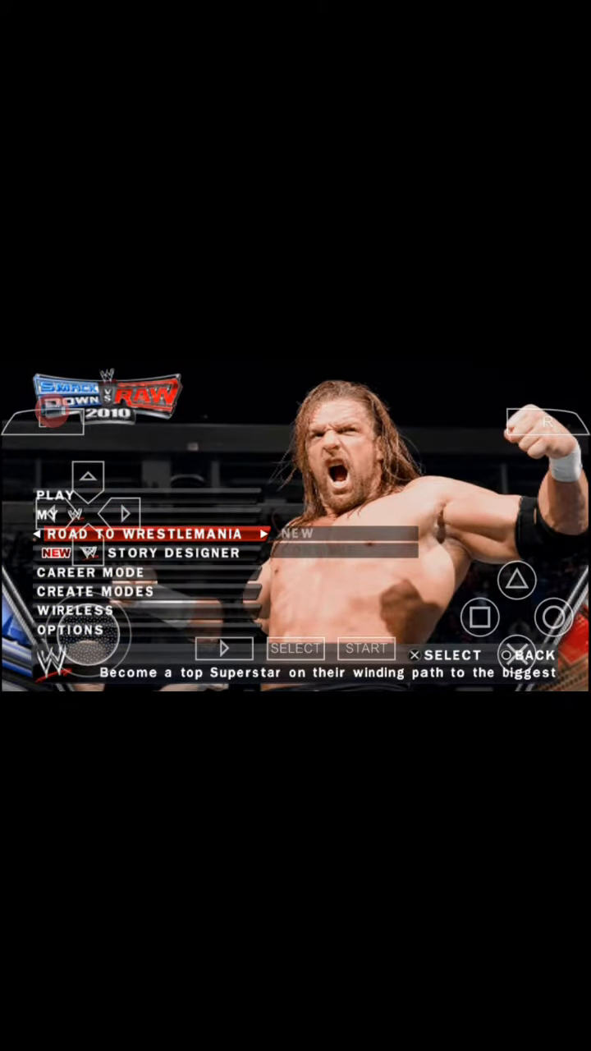
key("Down")
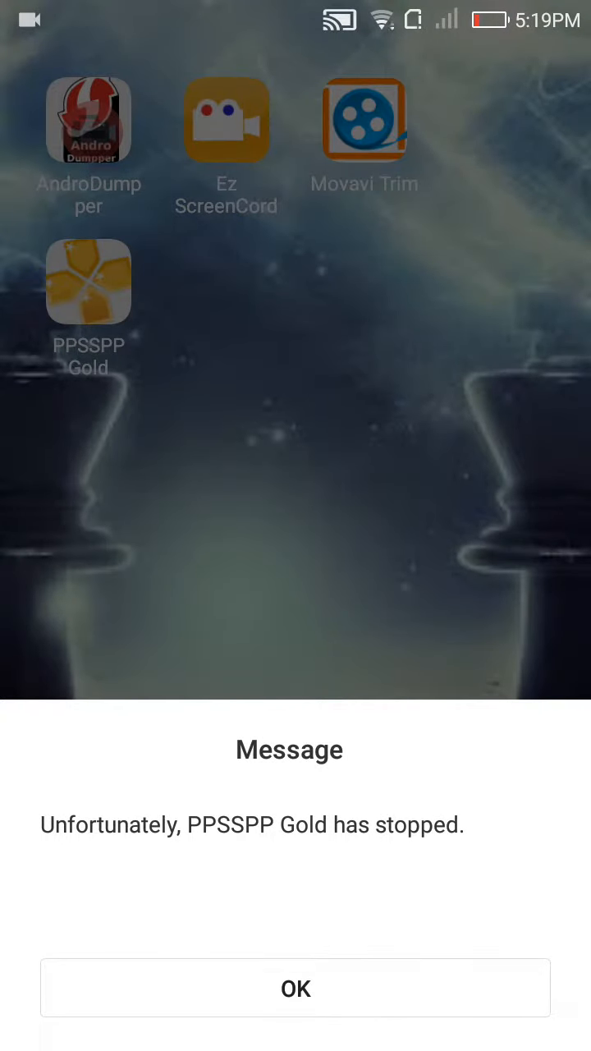
Dismiss the 'PPSSPP Gold has stopped' message and swipe across home screen pages.
left_click(296, 989)
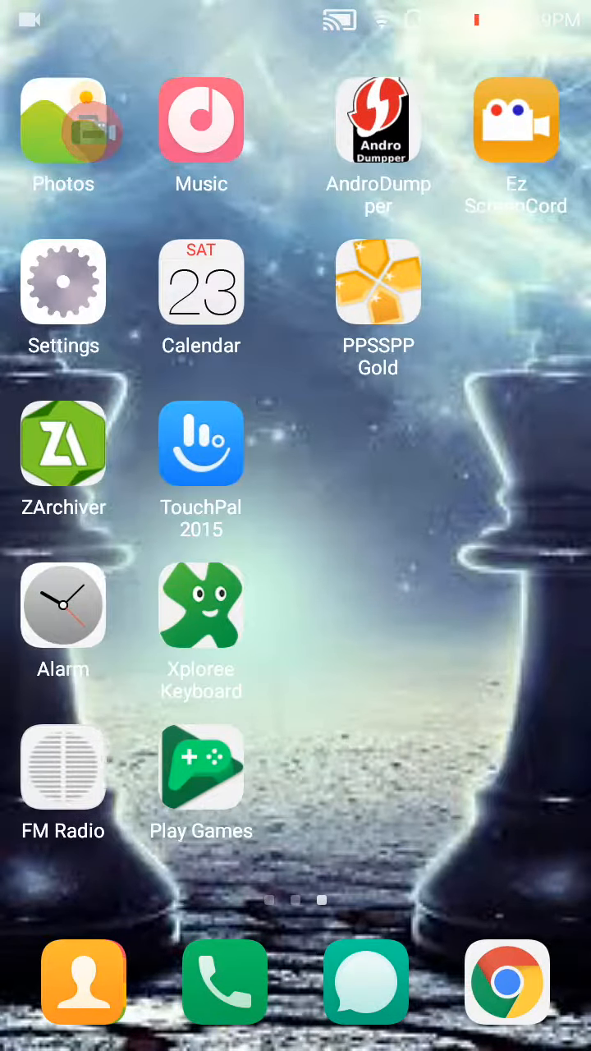
scroll("right", 3)
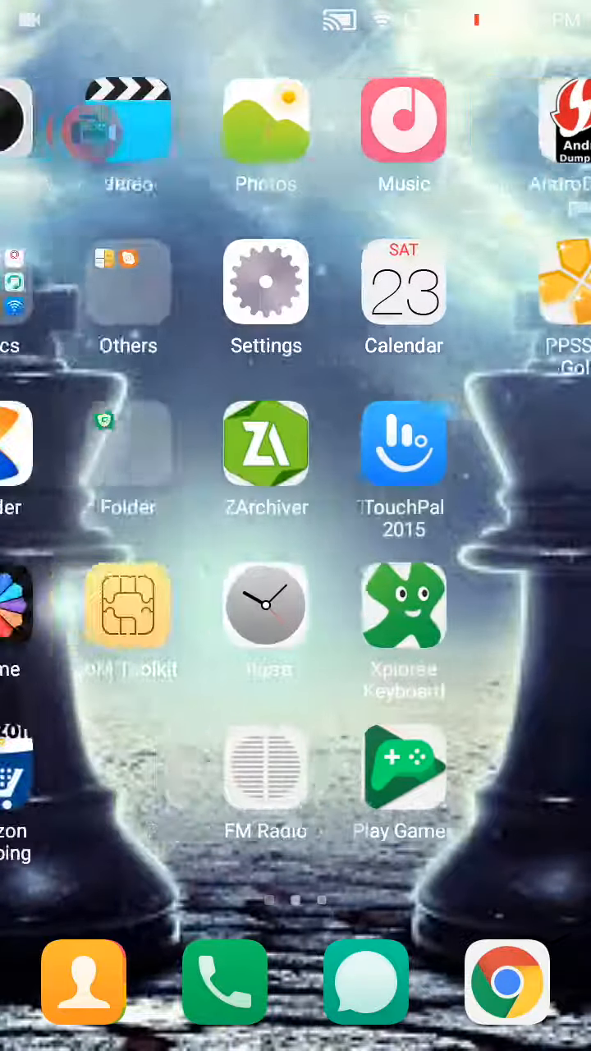
scroll("right", 3)
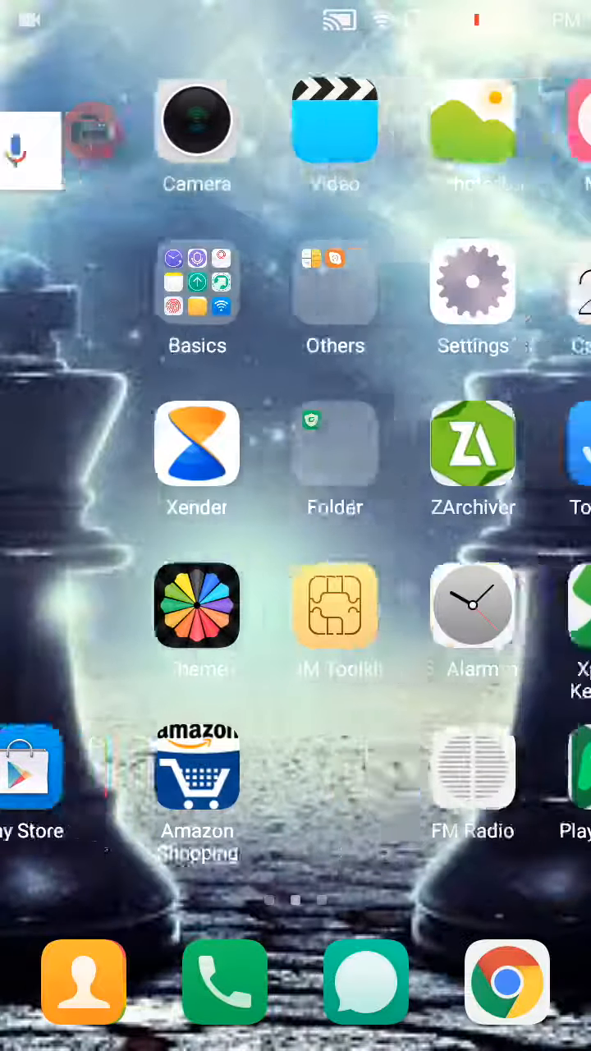
scroll("left", 3)
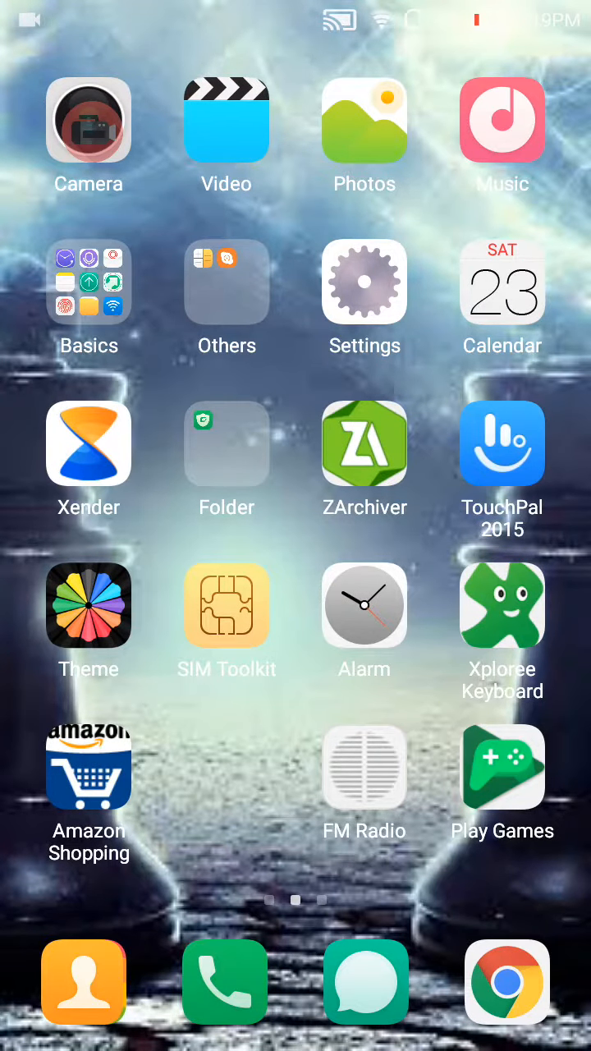